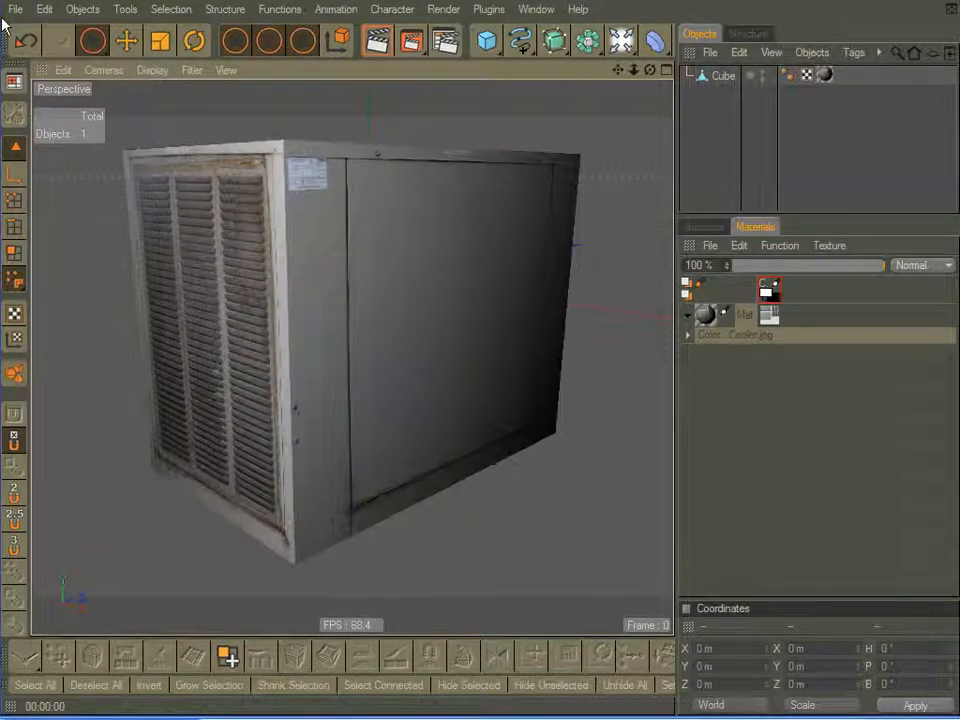
Step: Close all open projects and discard the unsaved changes to Cooler.c4d
{"action": "left_click", "coordinate": [12, 10]}
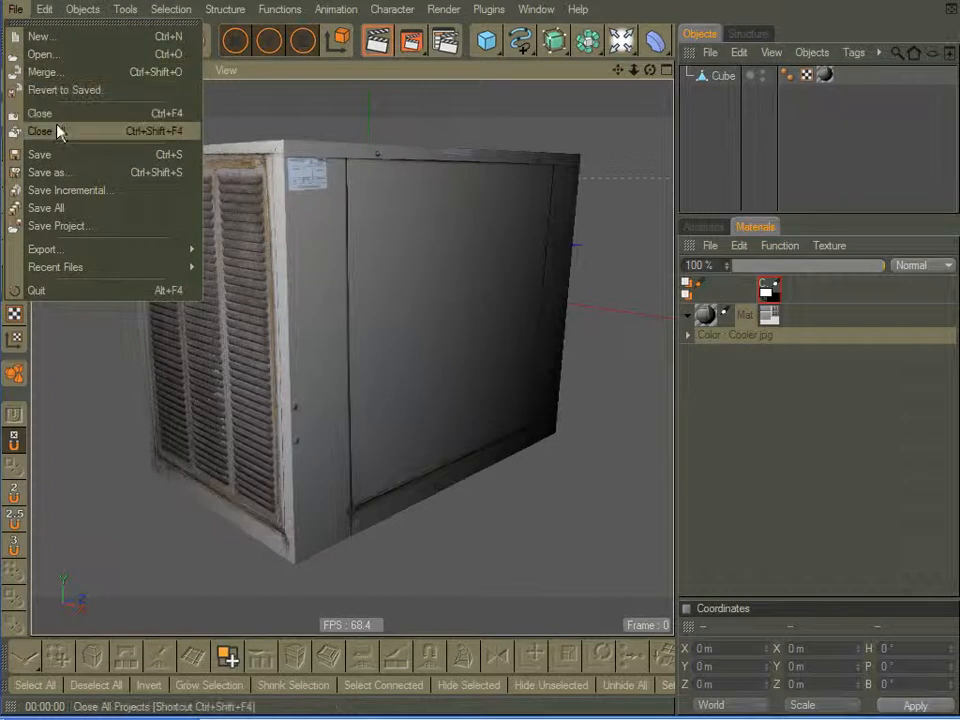
{"action": "left_click", "coordinate": [42, 132]}
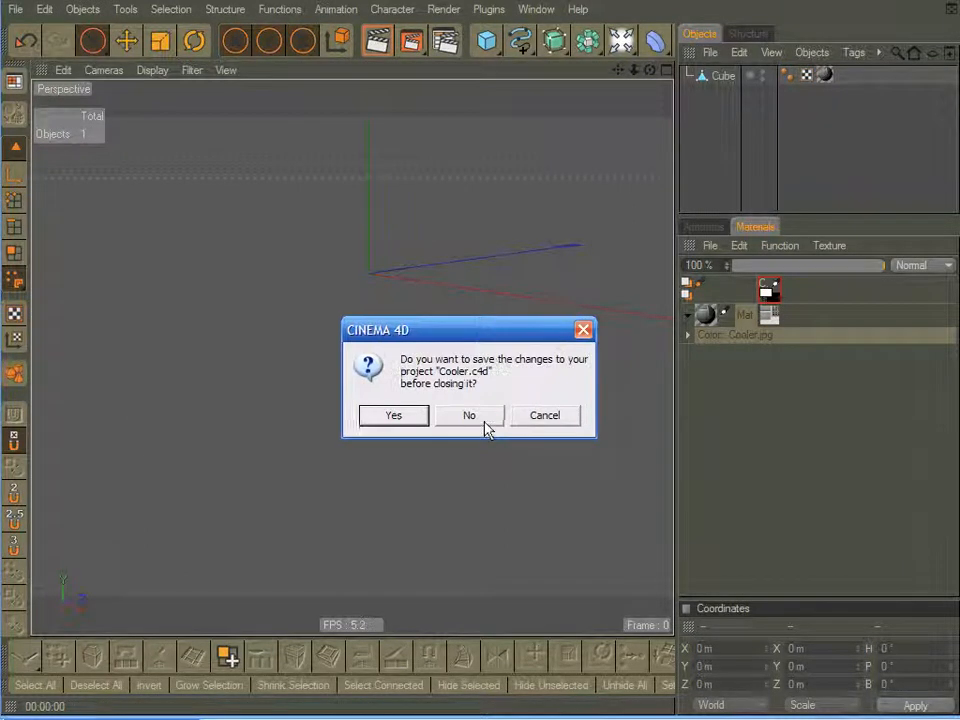
{"action": "left_click", "coordinate": [468, 414]}
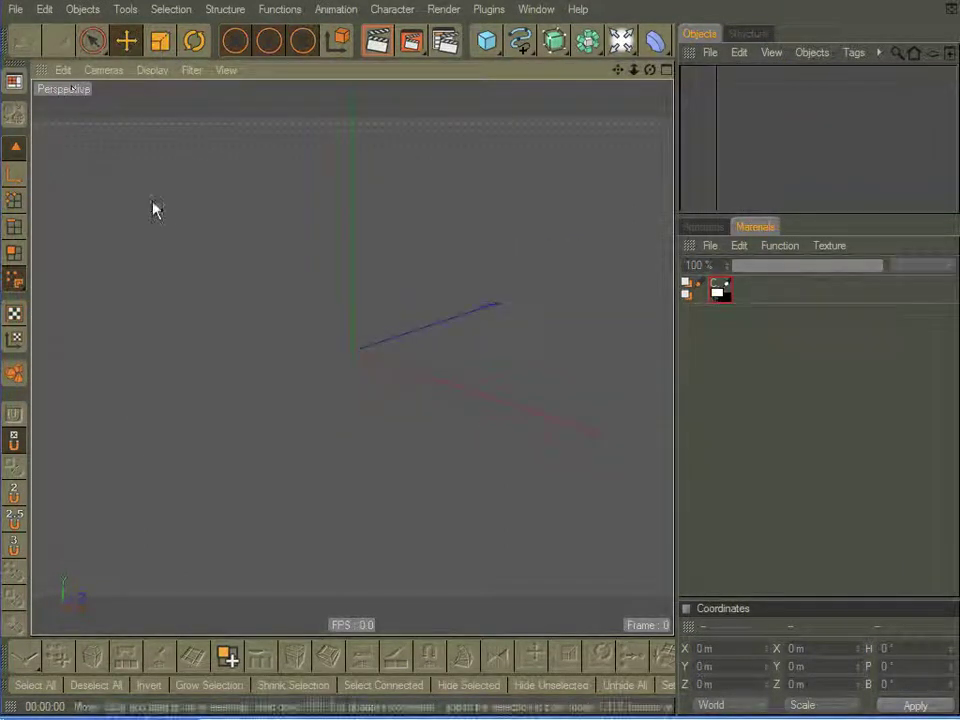
{"action": "left_click", "coordinate": [484, 40]}
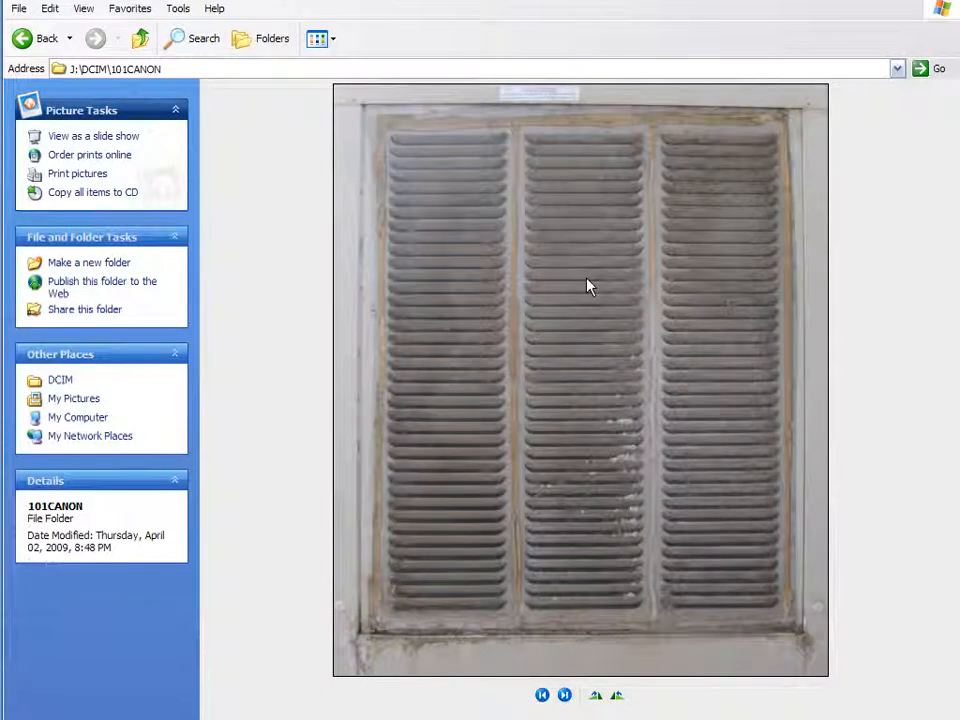
{"action": "mouse_move", "coordinate": [556, 274]}
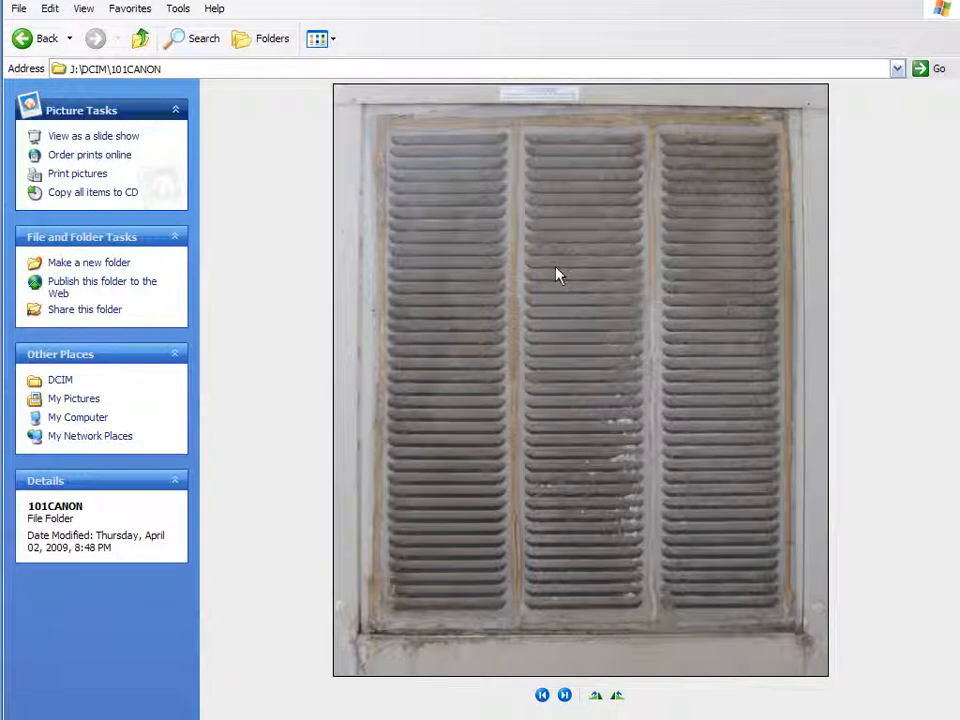
{"action": "mouse_move", "coordinate": [556, 260]}
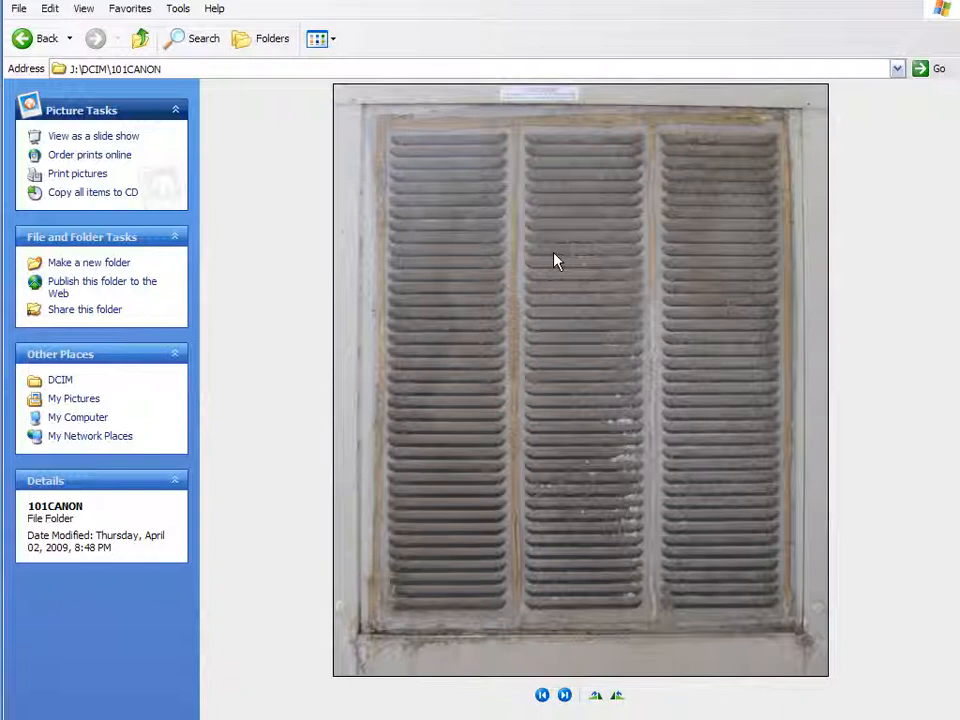
{"action": "mouse_move", "coordinate": [554, 276]}
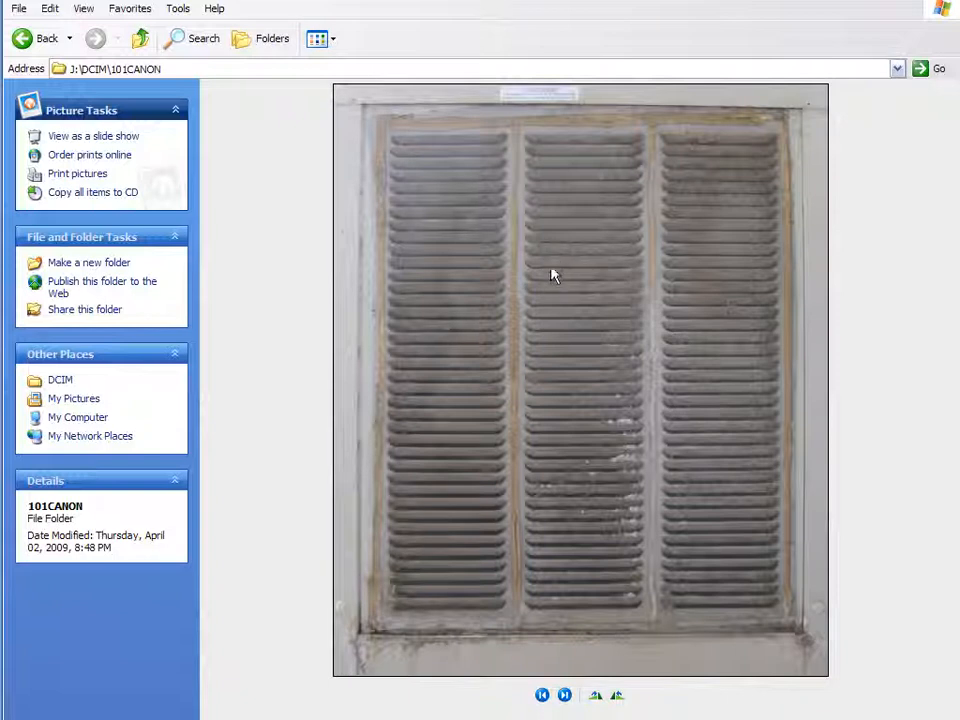
{"action": "mouse_move", "coordinate": [544, 288]}
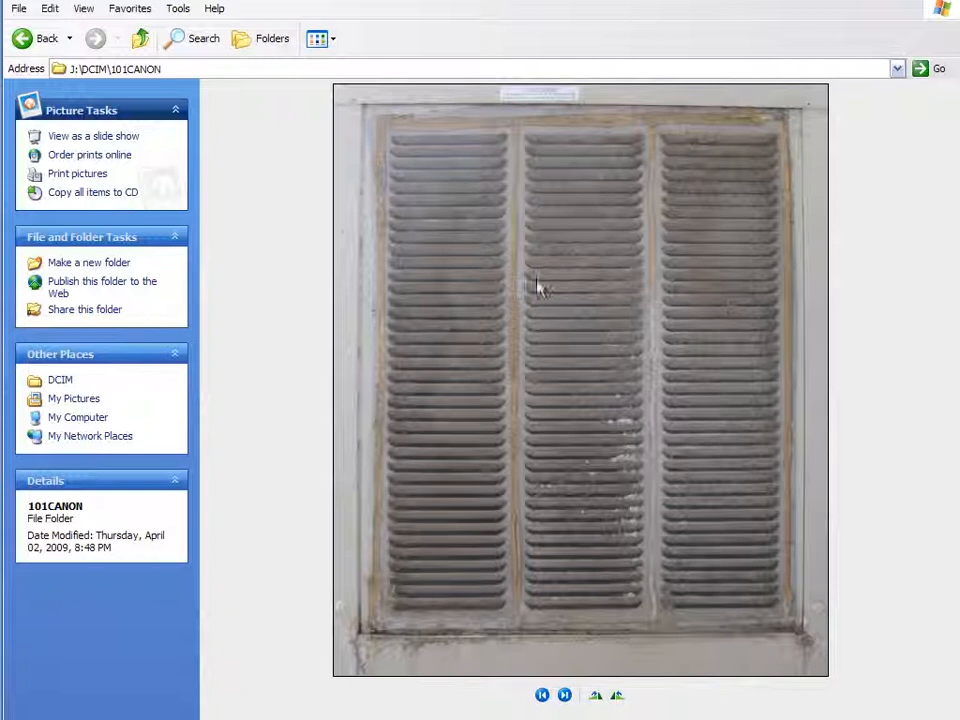
{"action": "mouse_move", "coordinate": [538, 288]}
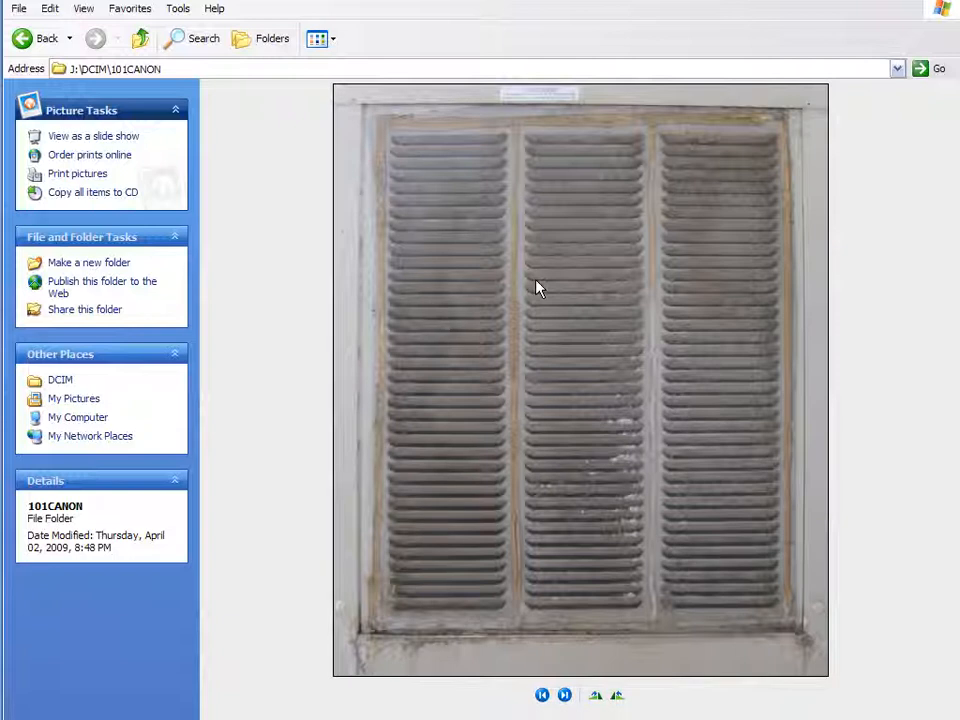
{"action": "mouse_move", "coordinate": [424, 490]}
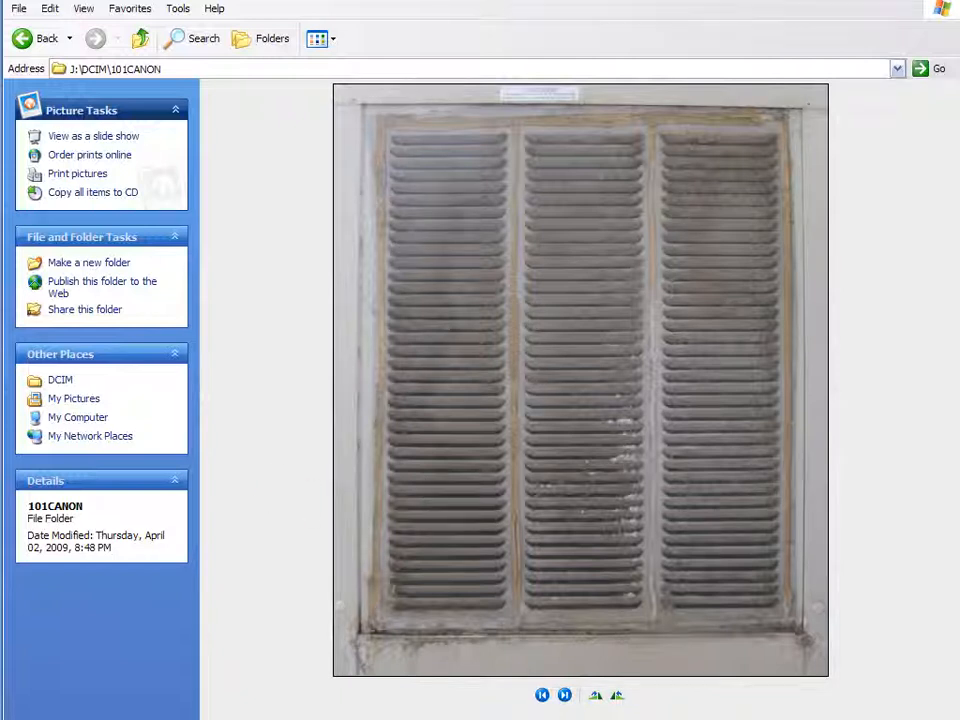
Step: Preview the ! Vent 1 louvered vent photo in the 101CANON folder, then advance to Vent 2
{"action": "left_click", "coordinate": [580, 384]}
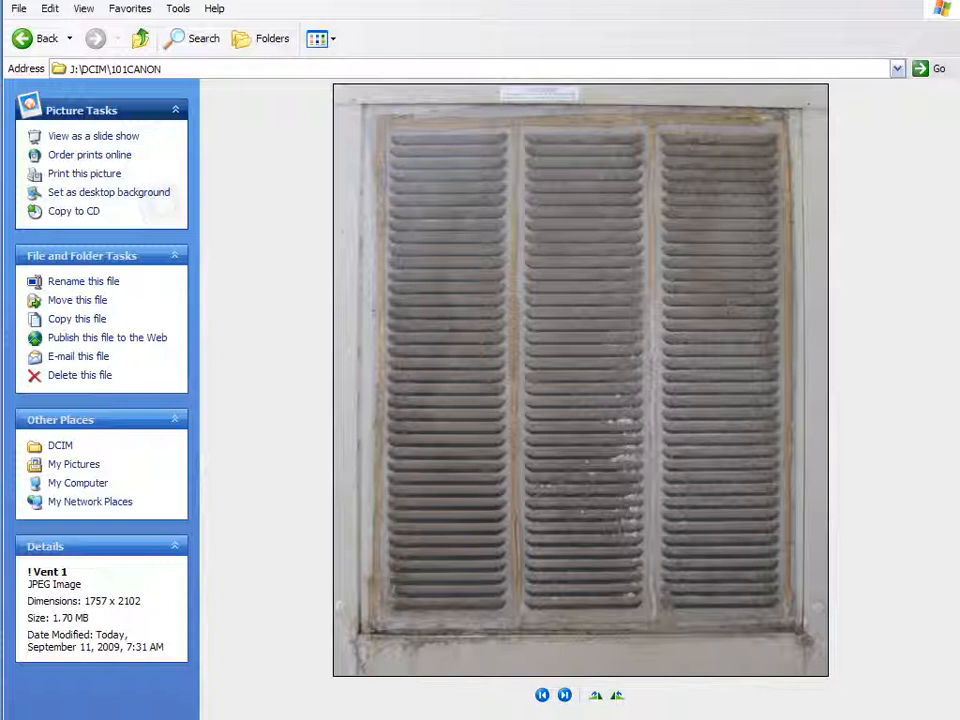
{"action": "left_click", "coordinate": [564, 694]}
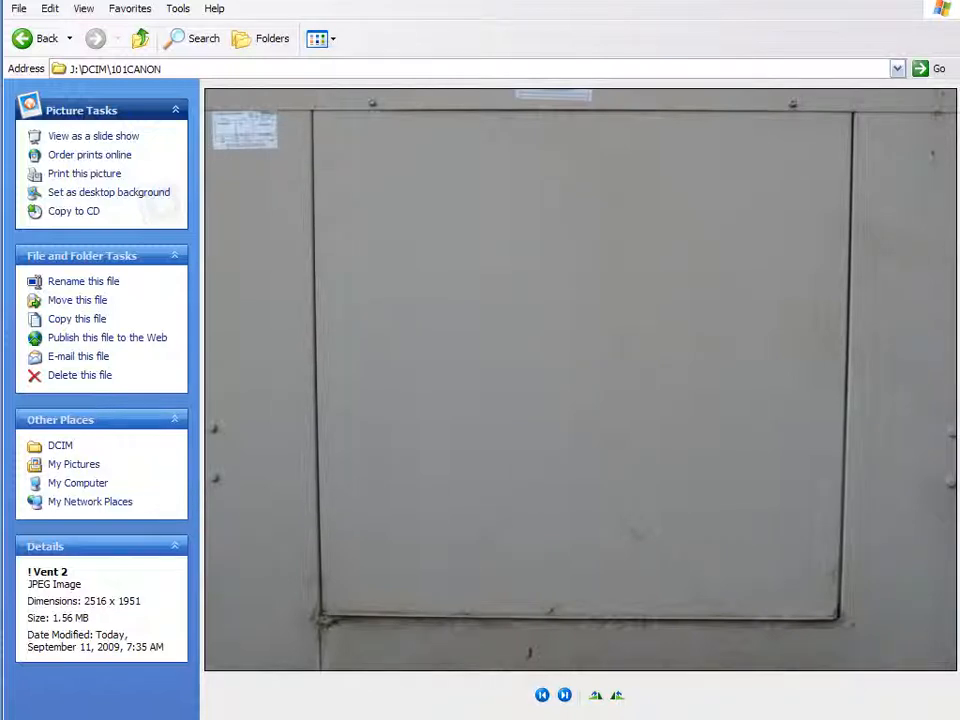
Step: Step forward through the photos until IMG_0316, the cooler's flat side panel, is shown
{"action": "left_click", "coordinate": [544, 694]}
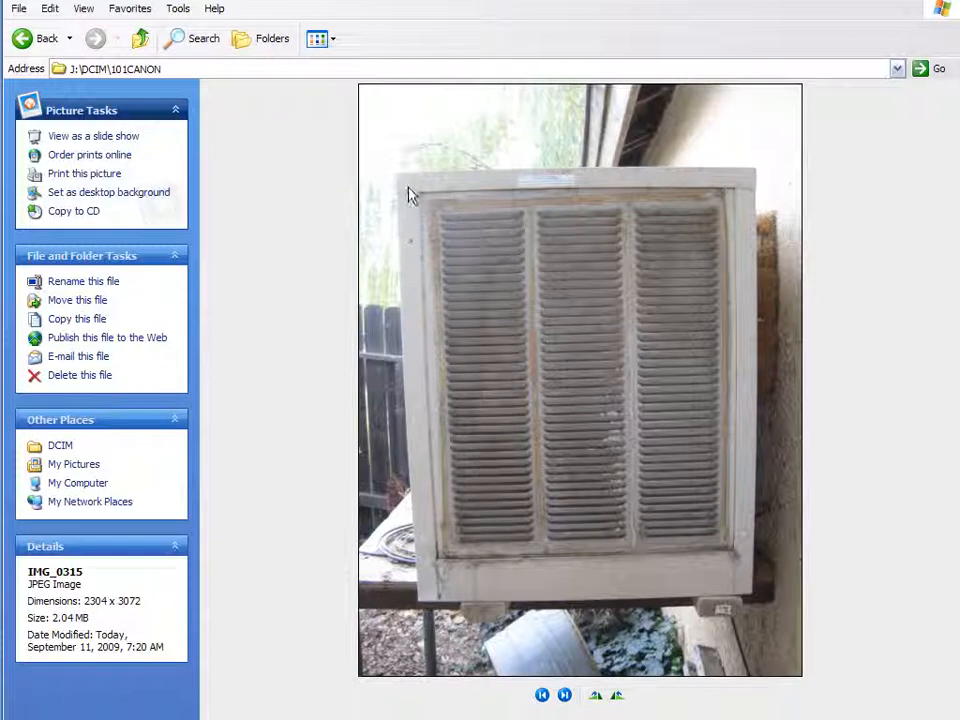
{"action": "mouse_move", "coordinate": [772, 164]}
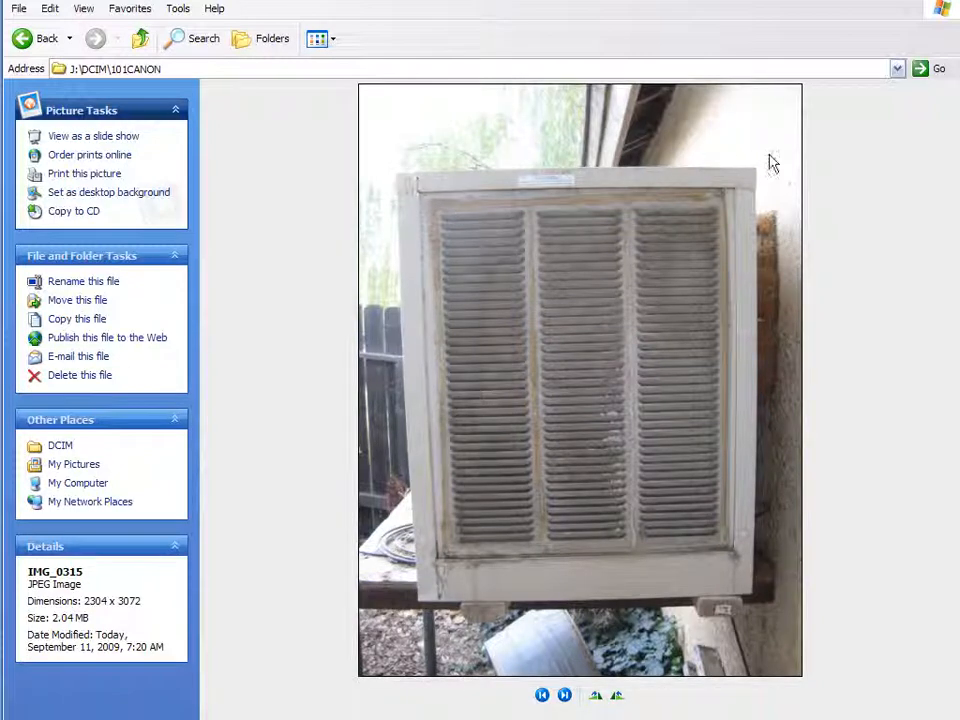
{"action": "mouse_move", "coordinate": [720, 198]}
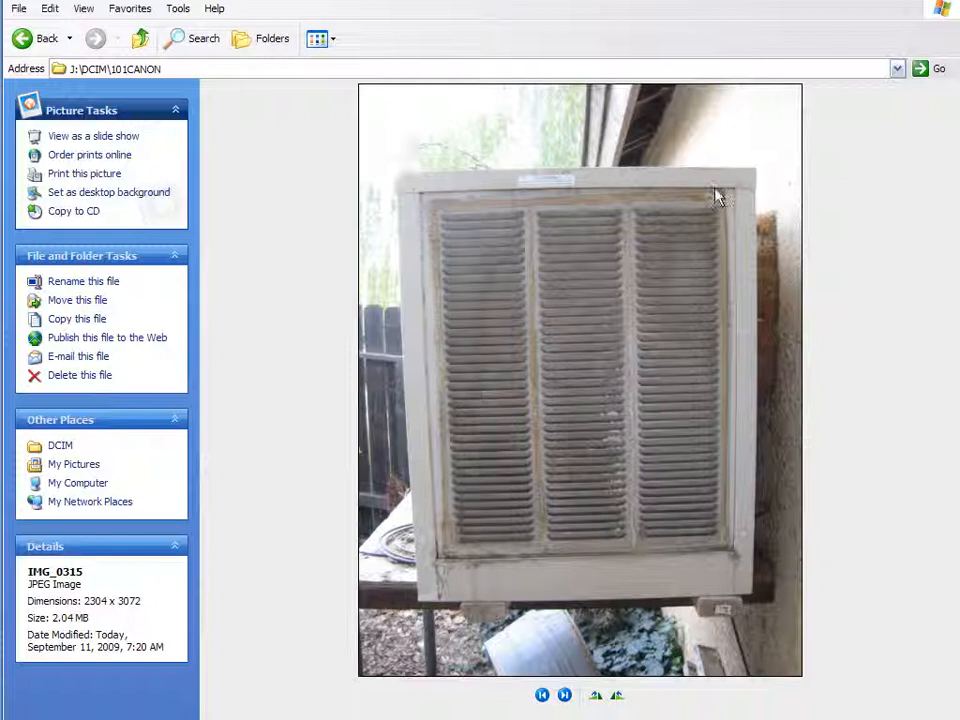
{"action": "mouse_move", "coordinate": [732, 348]}
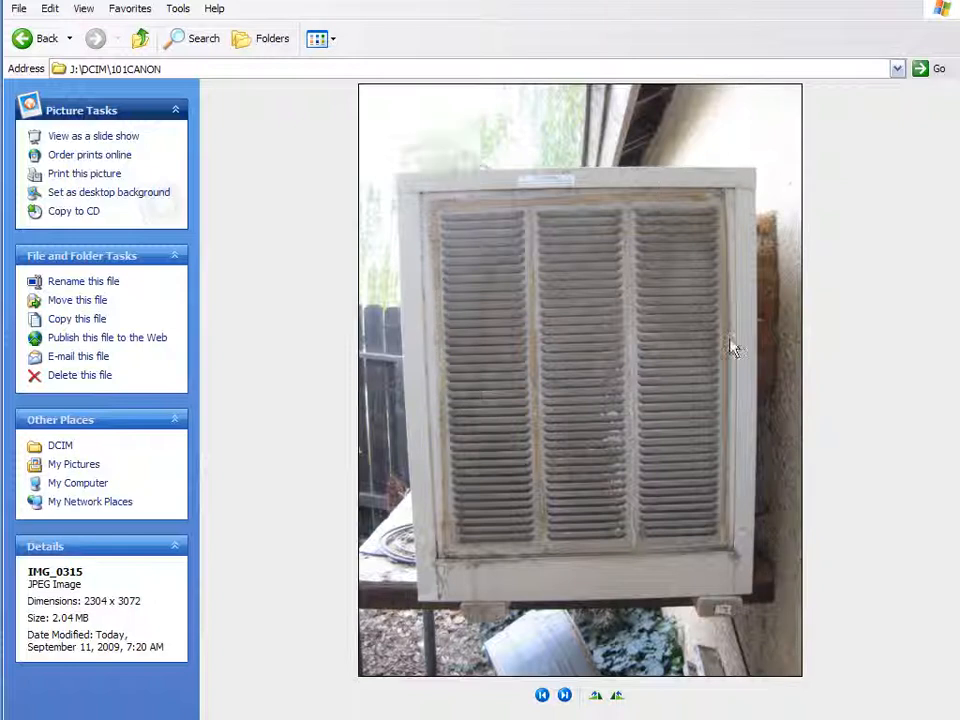
{"action": "left_click", "coordinate": [564, 694]}
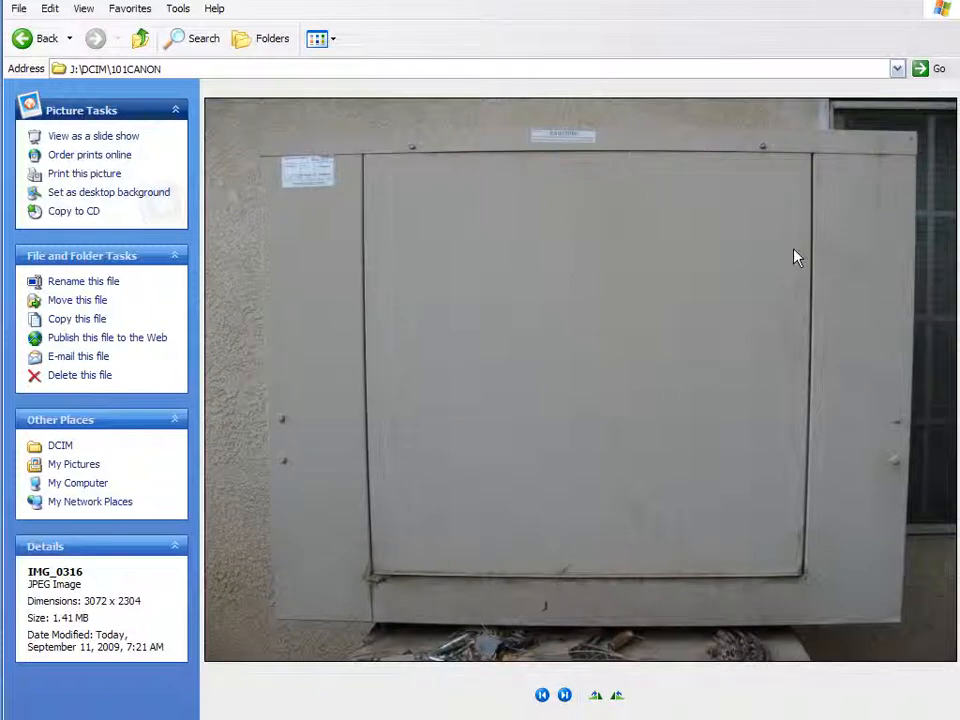
{"action": "mouse_move", "coordinate": [754, 232]}
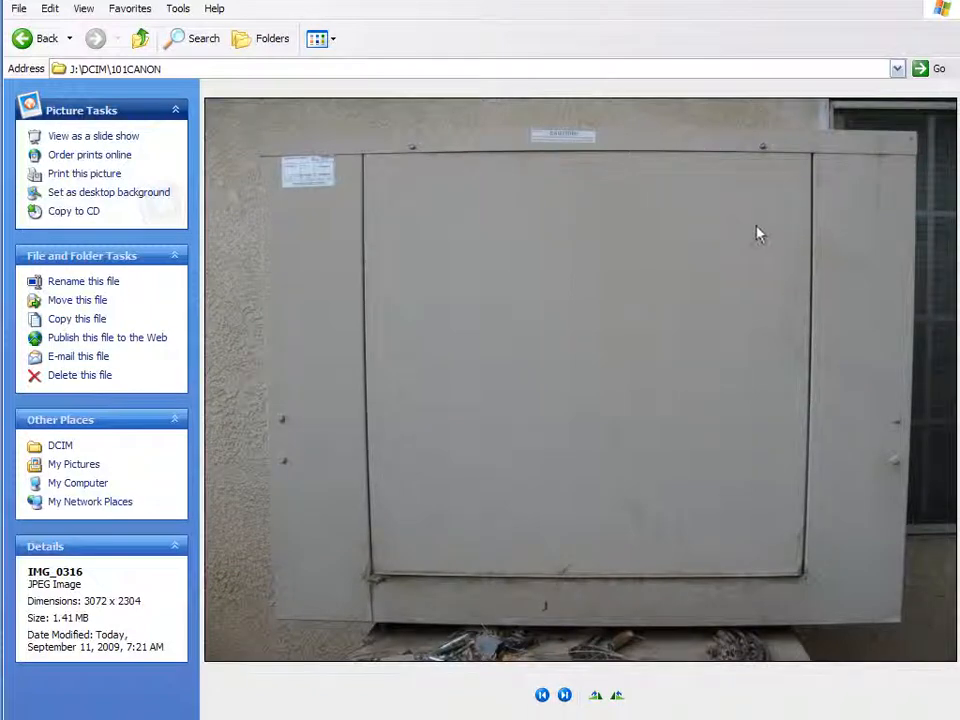
{"action": "mouse_move", "coordinate": [756, 232]}
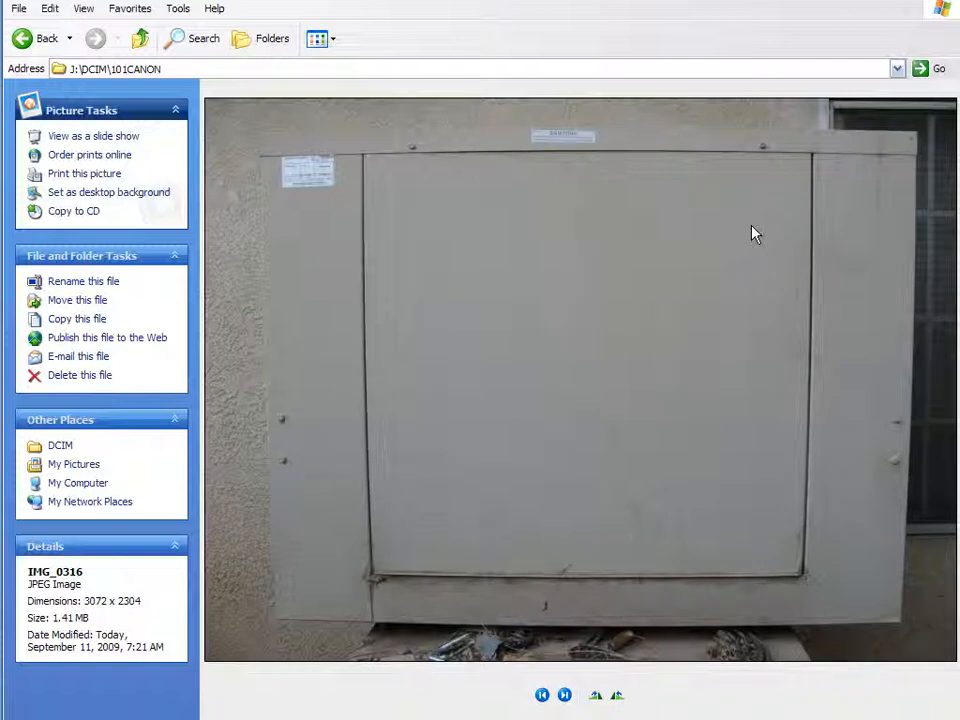
{"action": "mouse_move", "coordinate": [874, 26]}
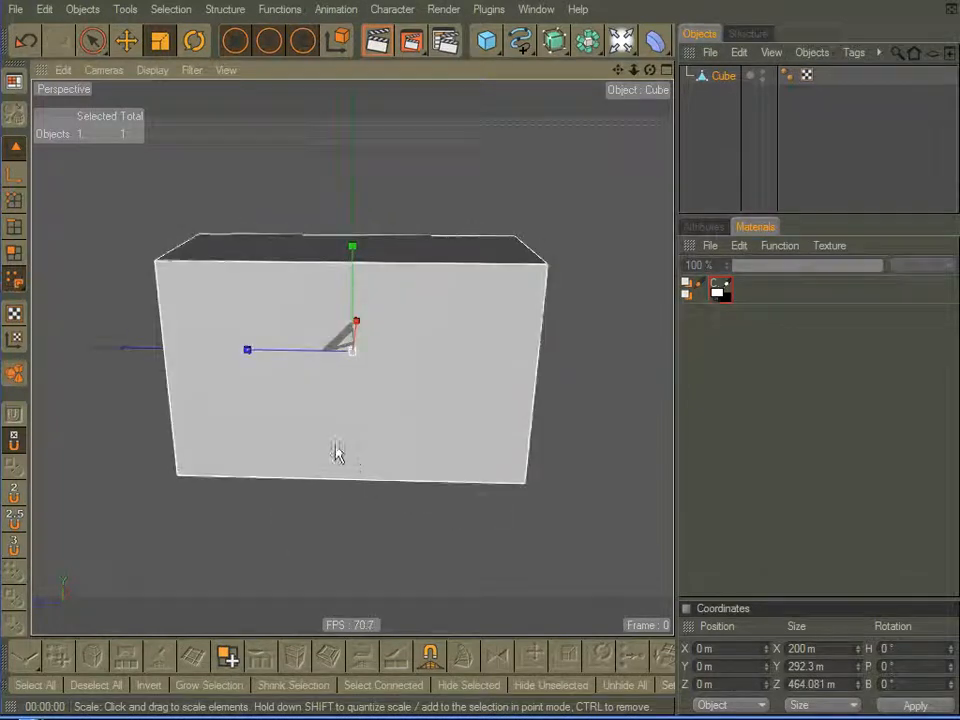
Step: Inset the box's front face into a small central square with Extrude Inner, then extrude it
{"action": "left_click", "coordinate": [88, 48]}
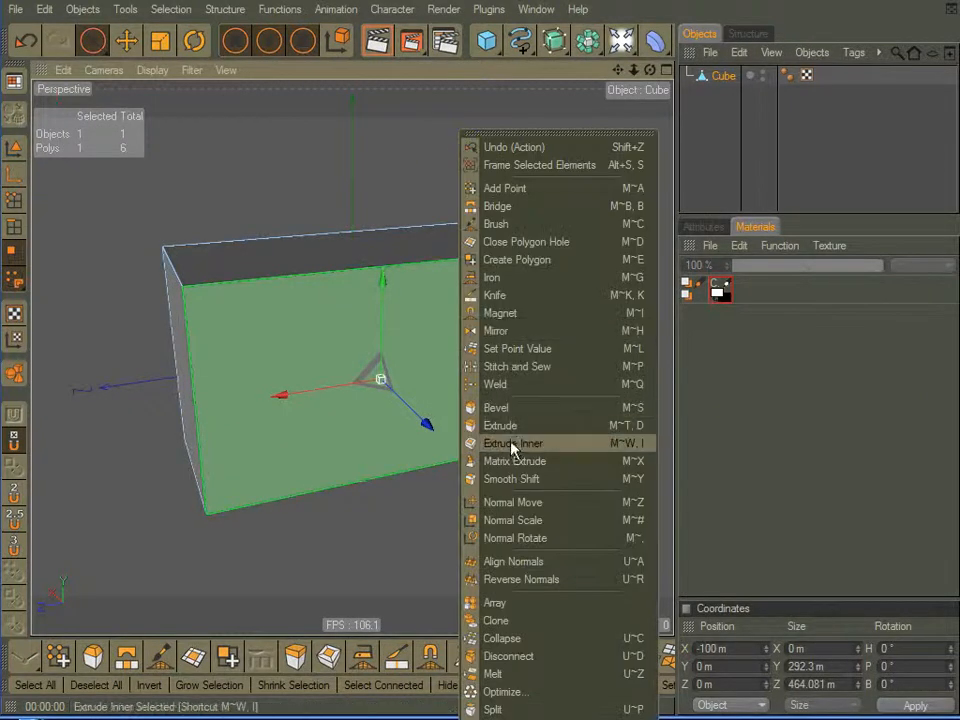
{"action": "left_click", "coordinate": [512, 444]}
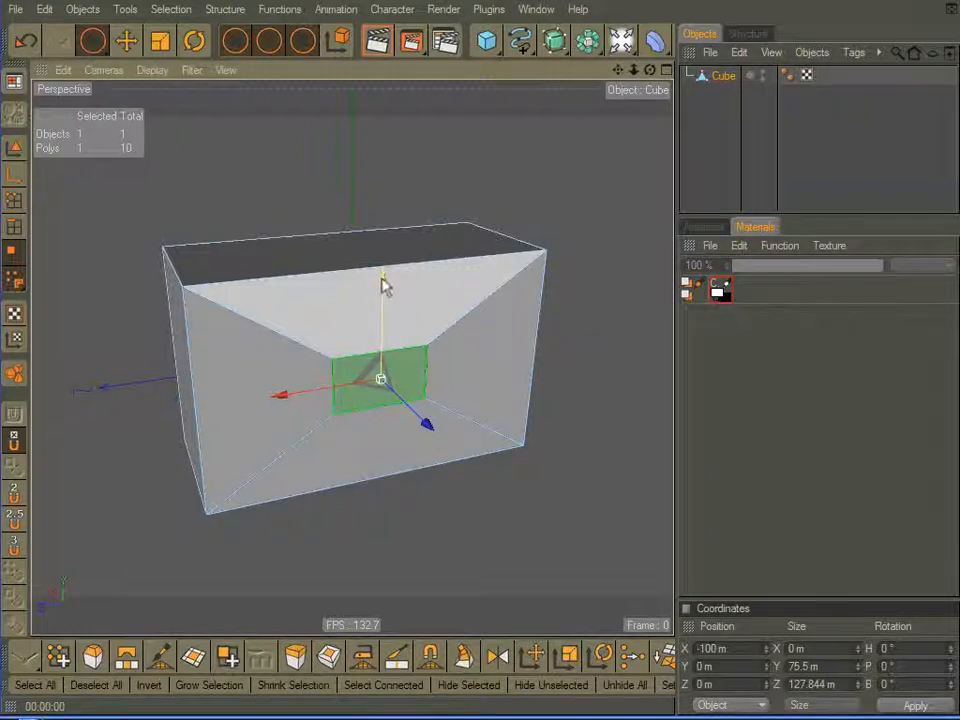
{"action": "left_click_drag", "start_coordinate": [384, 280], "coordinate": [384, 230]}
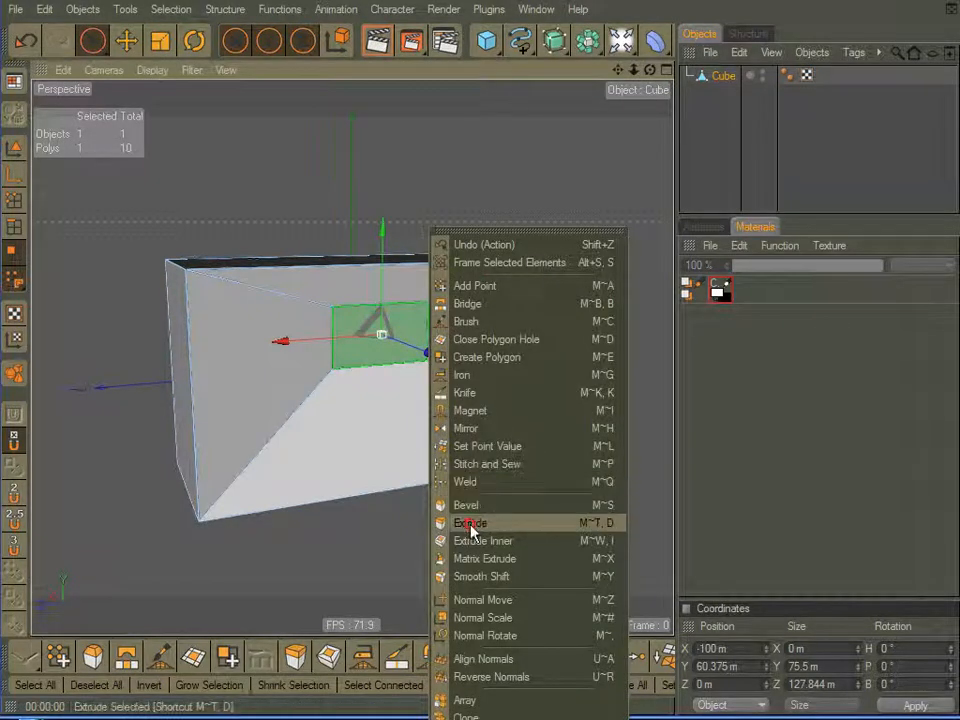
{"action": "left_click", "coordinate": [470, 522]}
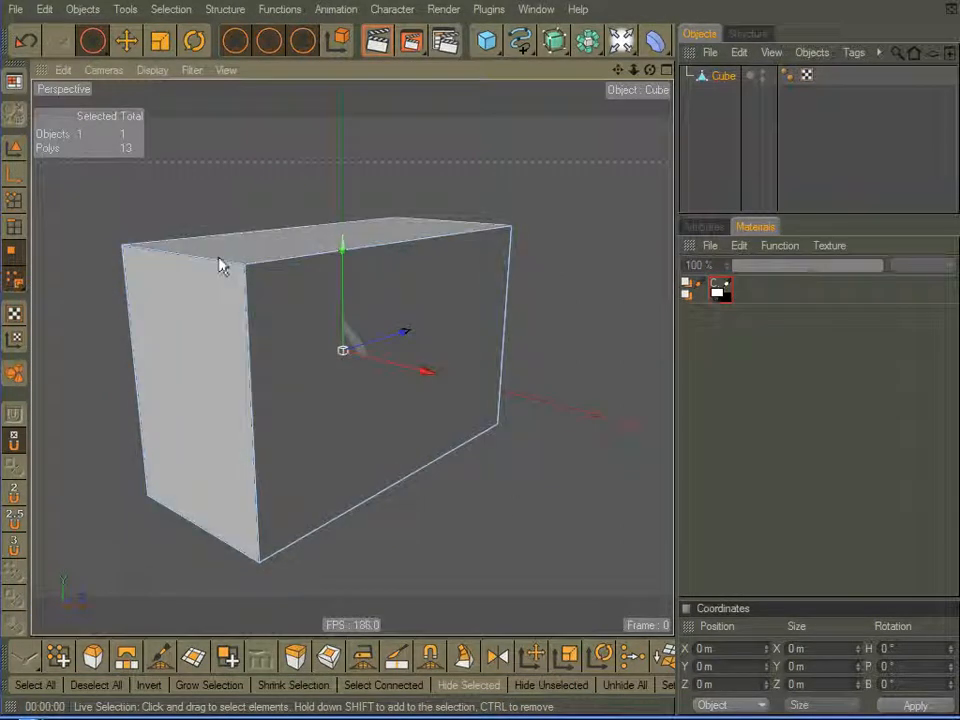
{"action": "mouse_move", "coordinate": [240, 244]}
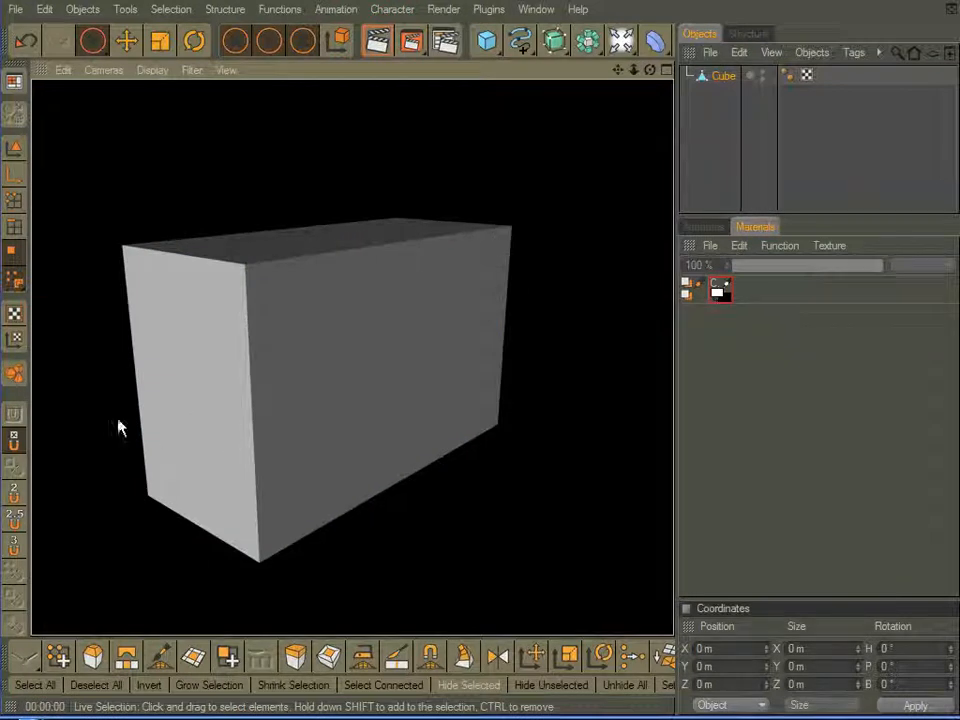
{"action": "mouse_move", "coordinate": [200, 276]}
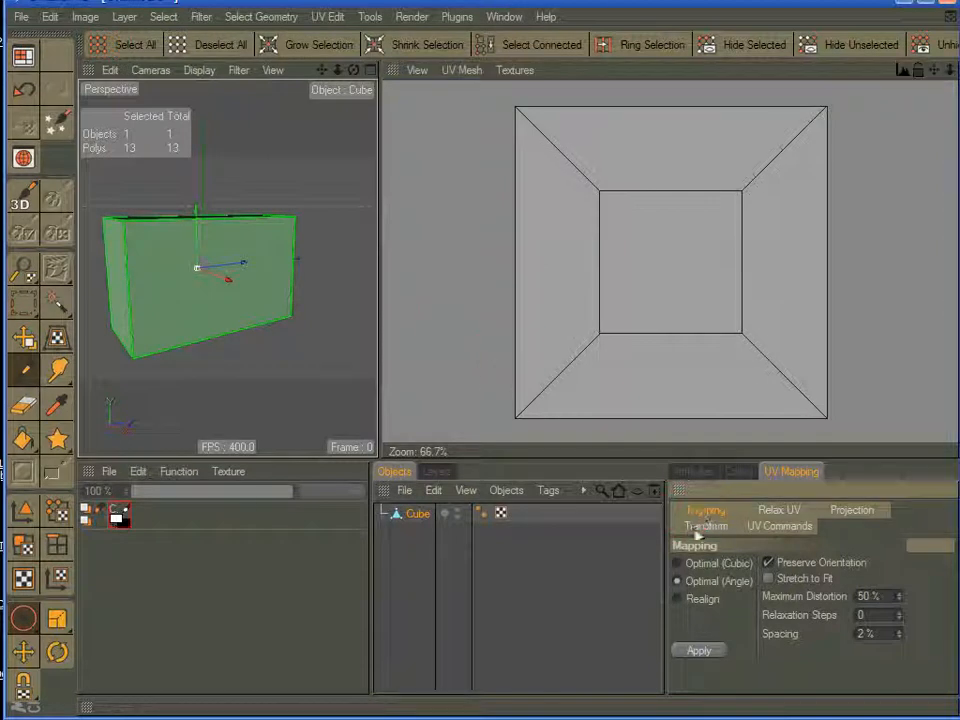
Step: Unwrap the box UVs with Optimal (Angle) mapping into separate face islands
{"action": "left_click", "coordinate": [700, 648]}
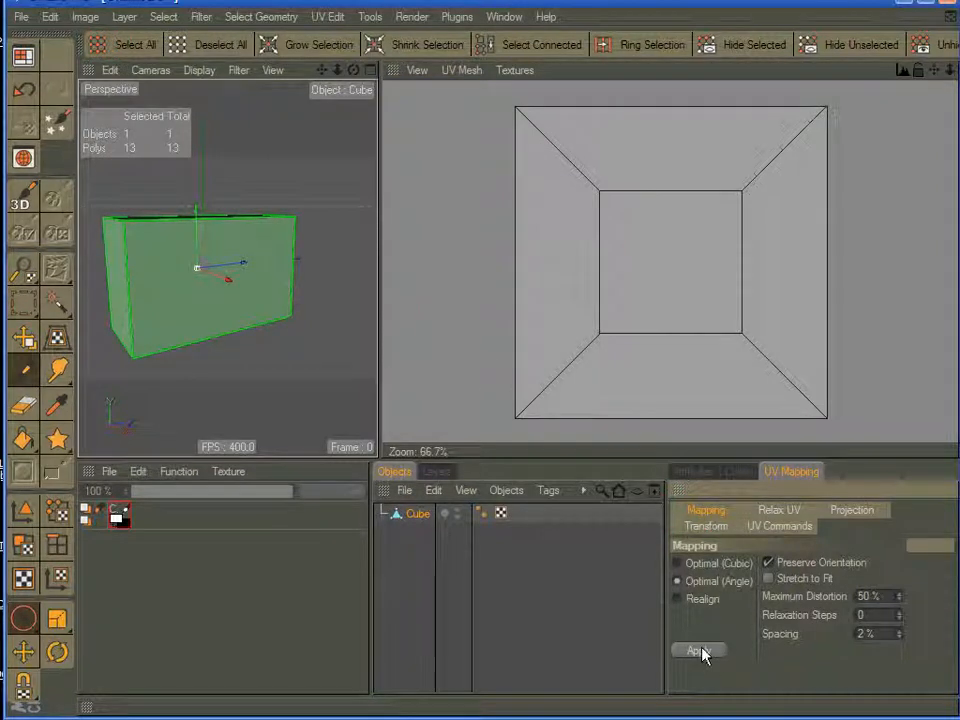
{"action": "left_click", "coordinate": [698, 648]}
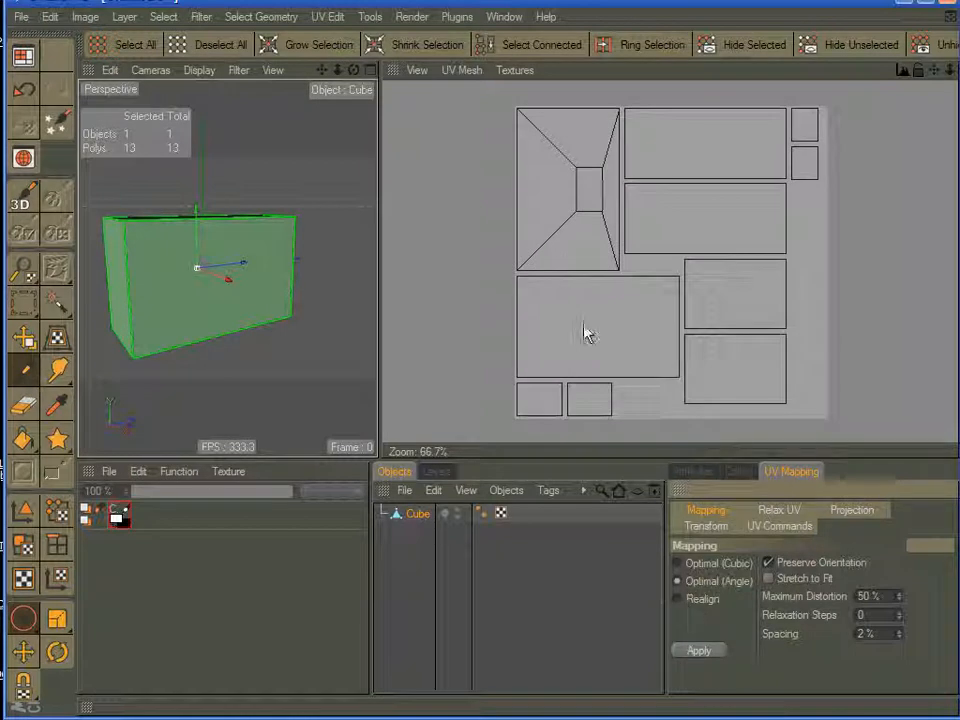
{"action": "left_click", "coordinate": [704, 526]}
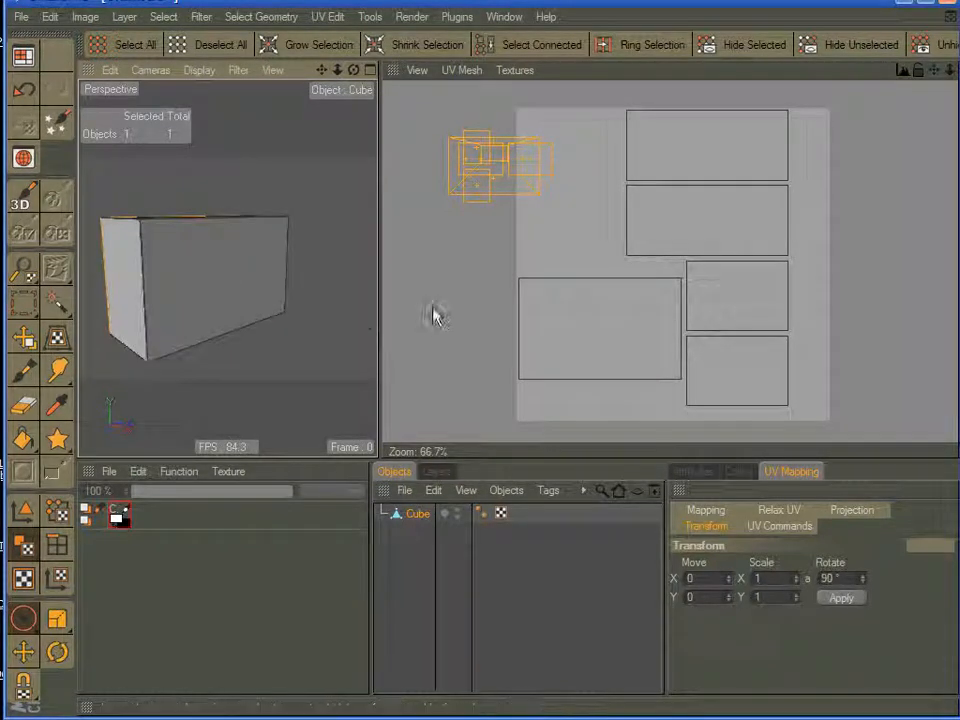
{"action": "mouse_move", "coordinate": [376, 200]}
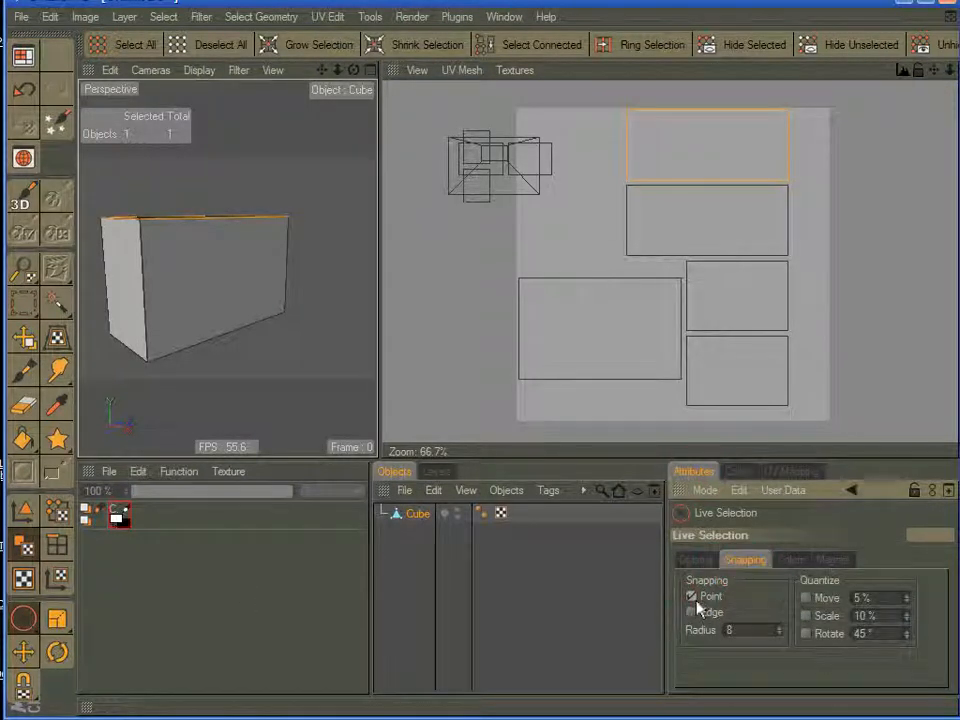
Step: Enable point snapping so moved UV islands lock to other points while arranging the layout
{"action": "left_click", "coordinate": [792, 472]}
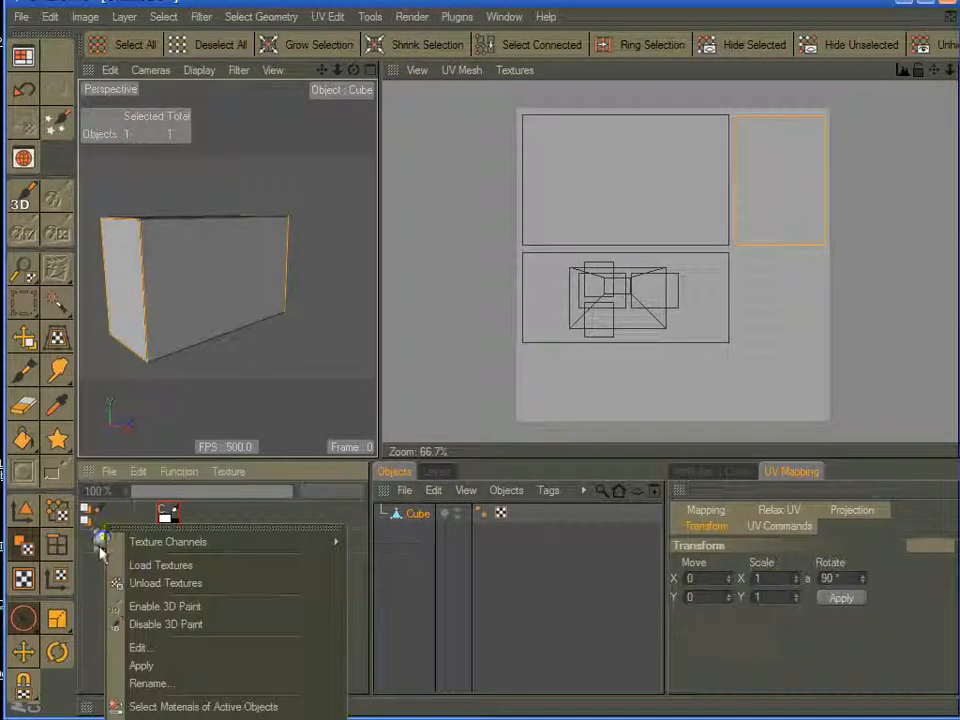
Step: Add a new 2000×2000 colour texture Mat_Color_1 to the box material and ready the Brush settings
{"action": "left_click", "coordinate": [166, 542]}
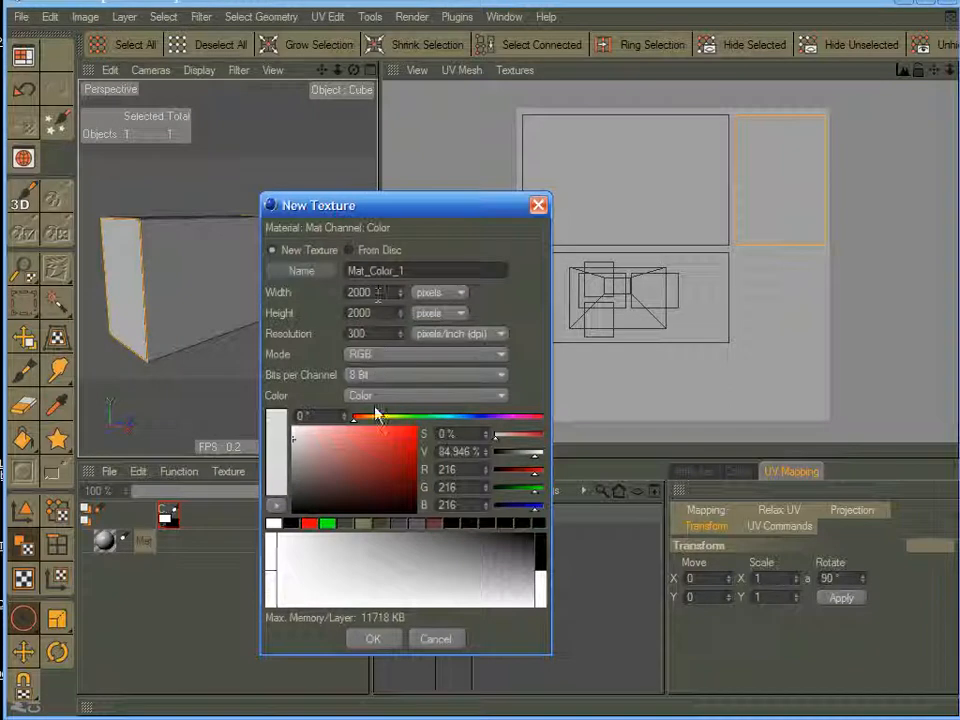
{"action": "left_click", "coordinate": [372, 640]}
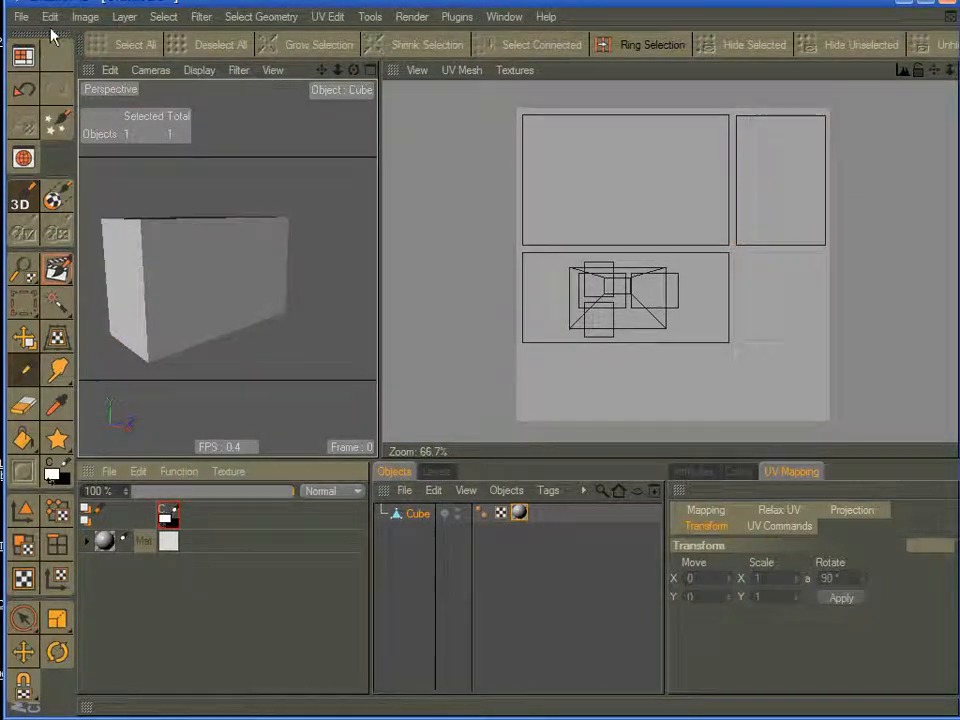
{"action": "left_click", "coordinate": [544, 16]}
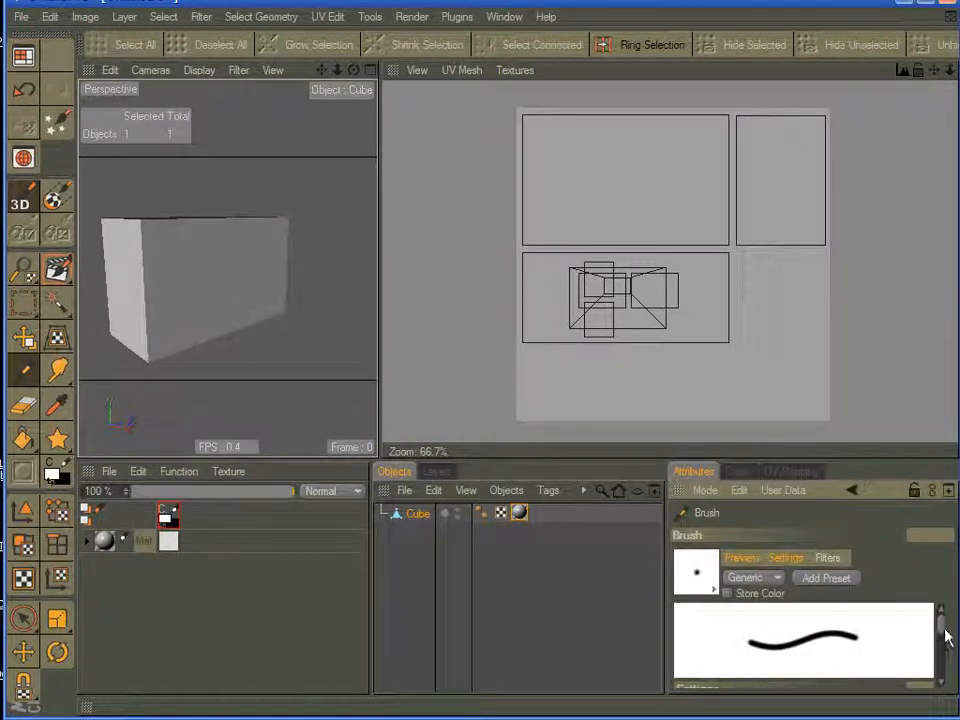
{"action": "scroll", "scroll_direction": "down", "scroll_amount": 3}
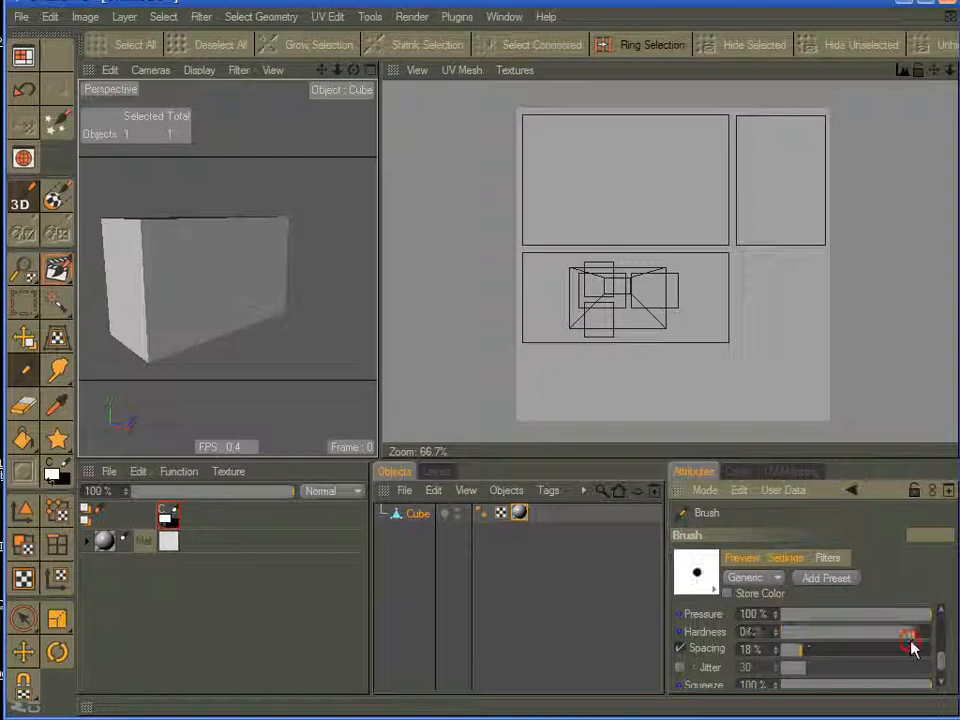
{"action": "left_click", "coordinate": [736, 472]}
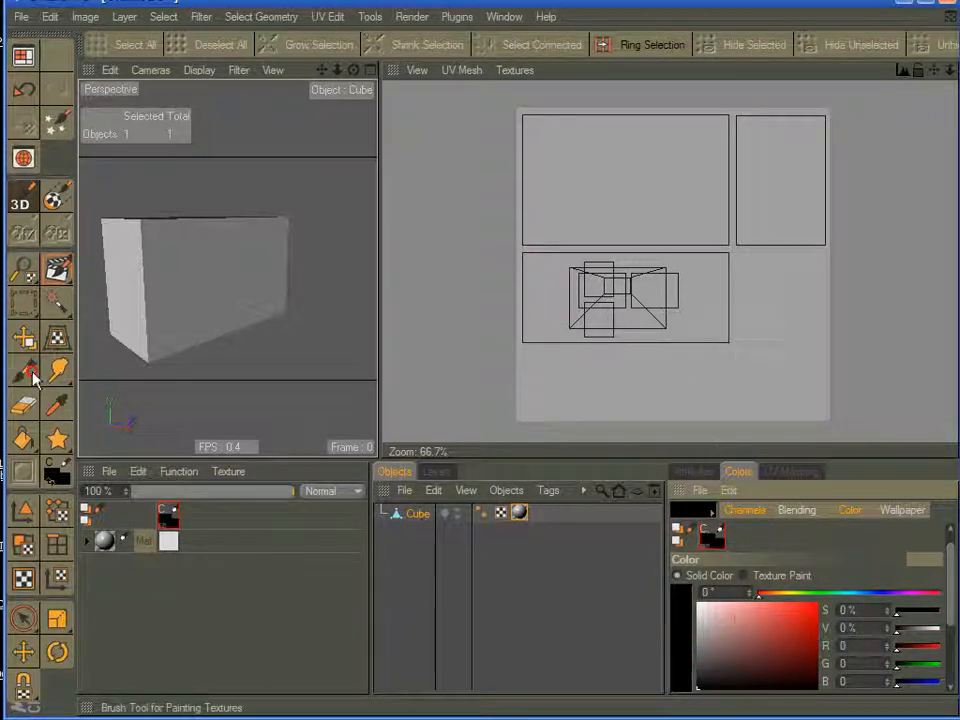
{"action": "left_click", "coordinate": [514, 70]}
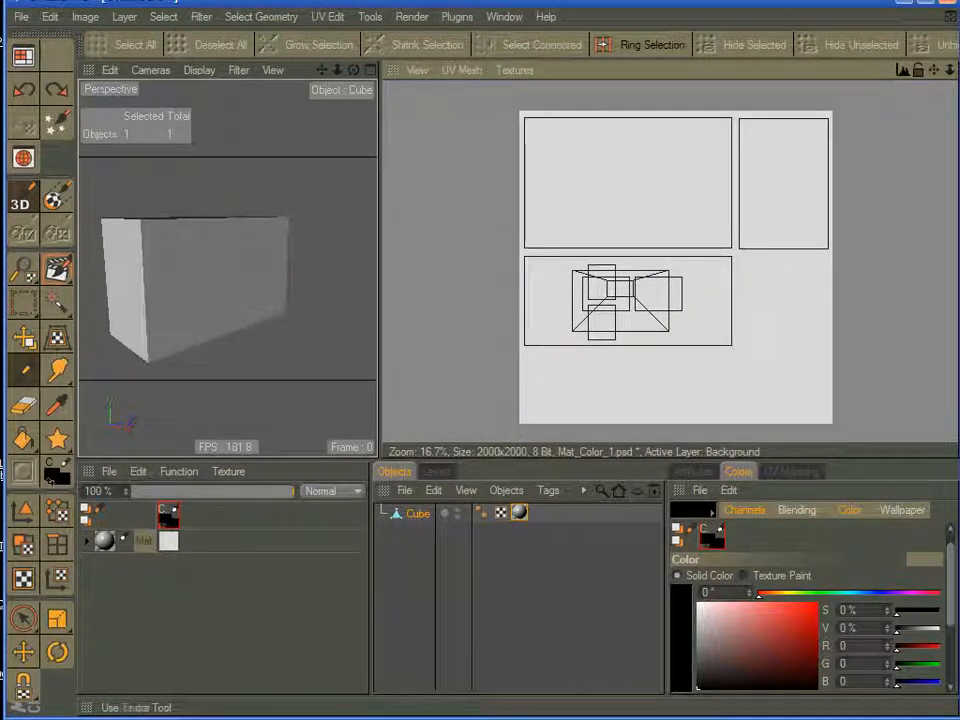
{"action": "mouse_move", "coordinate": [504, 248]}
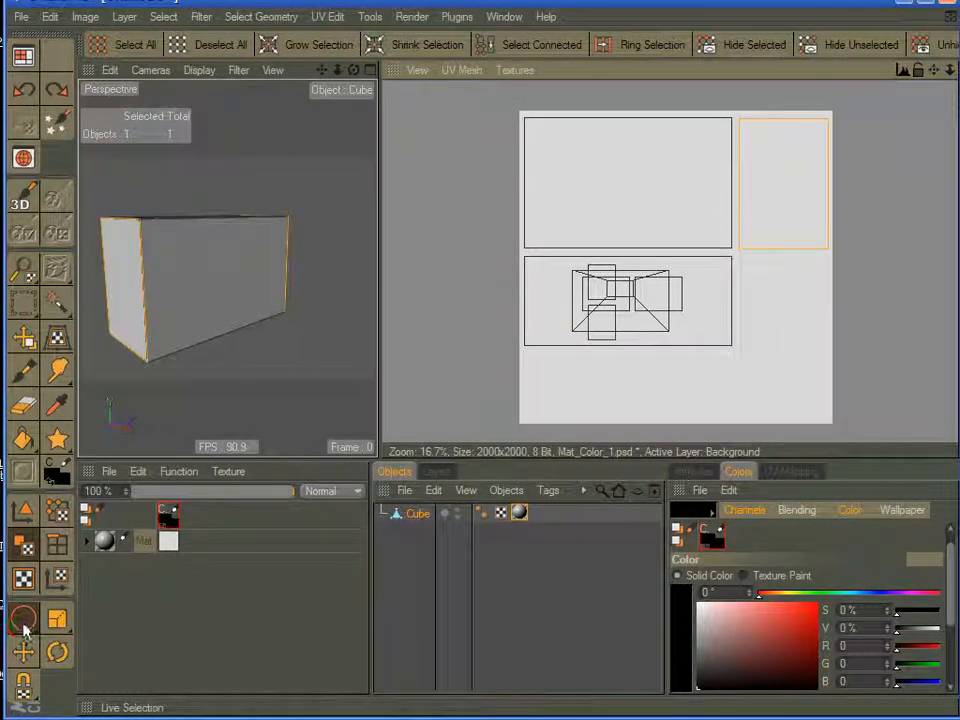
Step: Select every UV face with Live Selection and show the UV mesh over the colour texture
{"action": "left_click", "coordinate": [22, 544]}
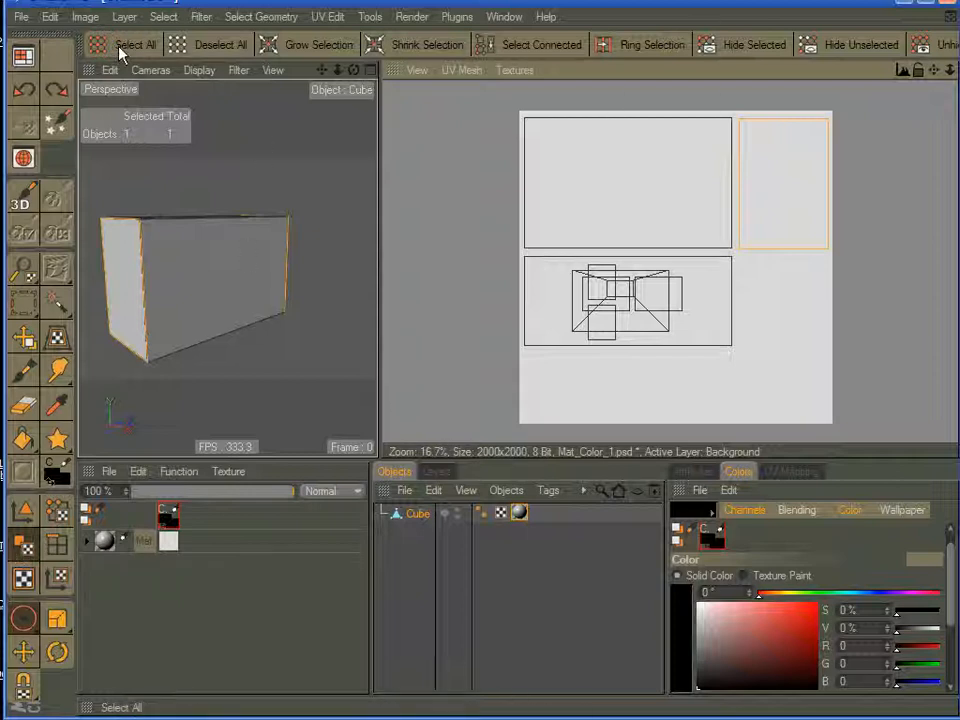
{"action": "left_click", "coordinate": [138, 44]}
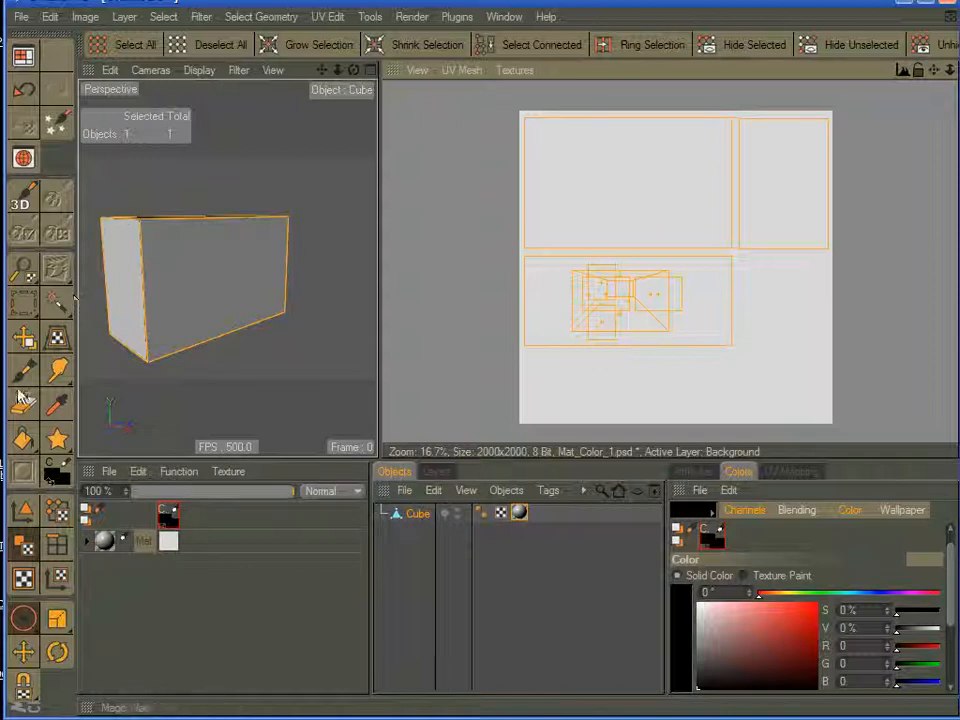
{"action": "left_click", "coordinate": [124, 16]}
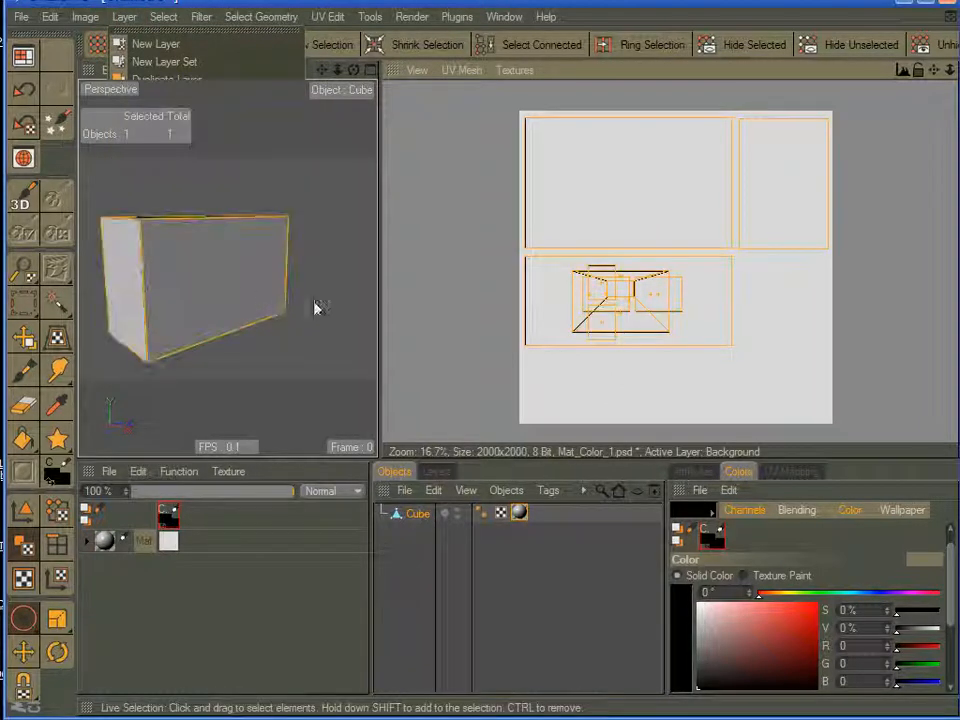
{"action": "left_click", "coordinate": [462, 70]}
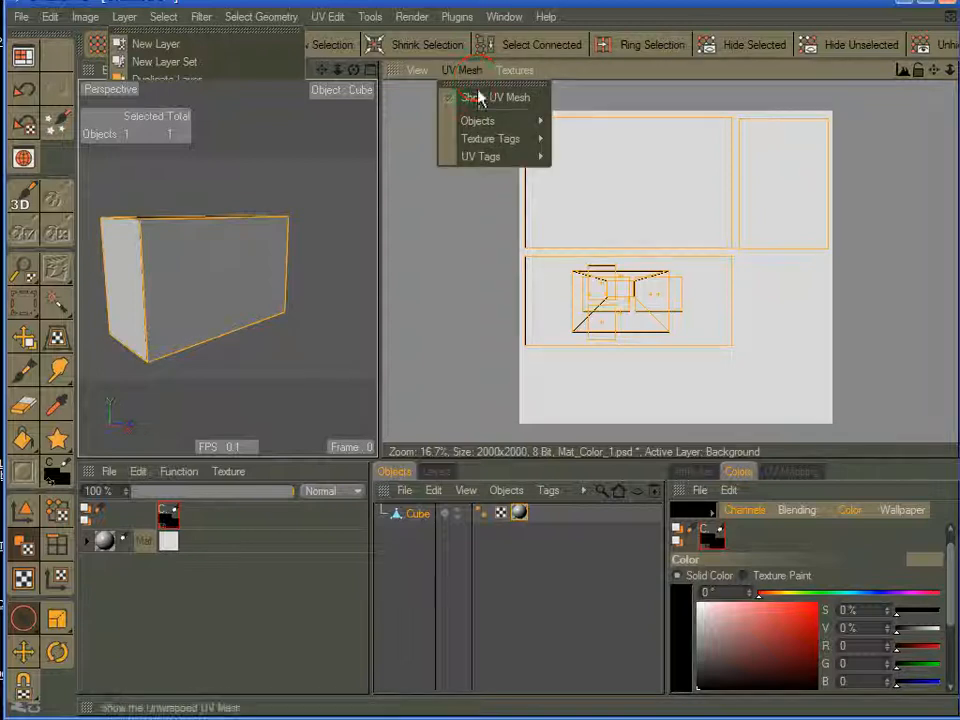
{"action": "left_click", "coordinate": [480, 98]}
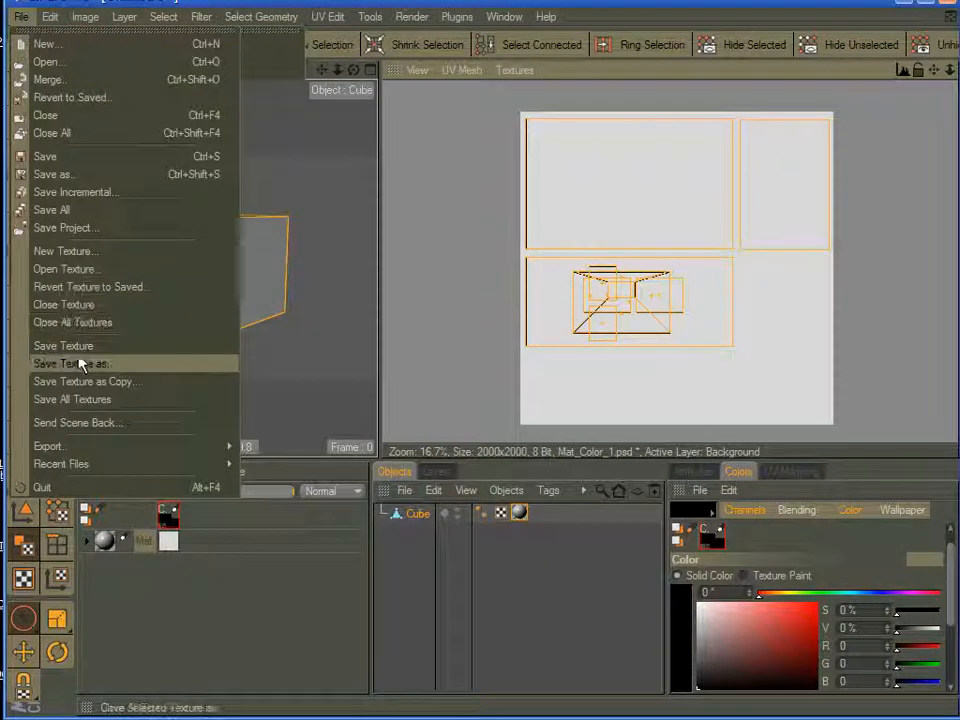
Step: Save the colour texture with its UV layout as a Photoshop PSD file
{"action": "left_click", "coordinate": [70, 364]}
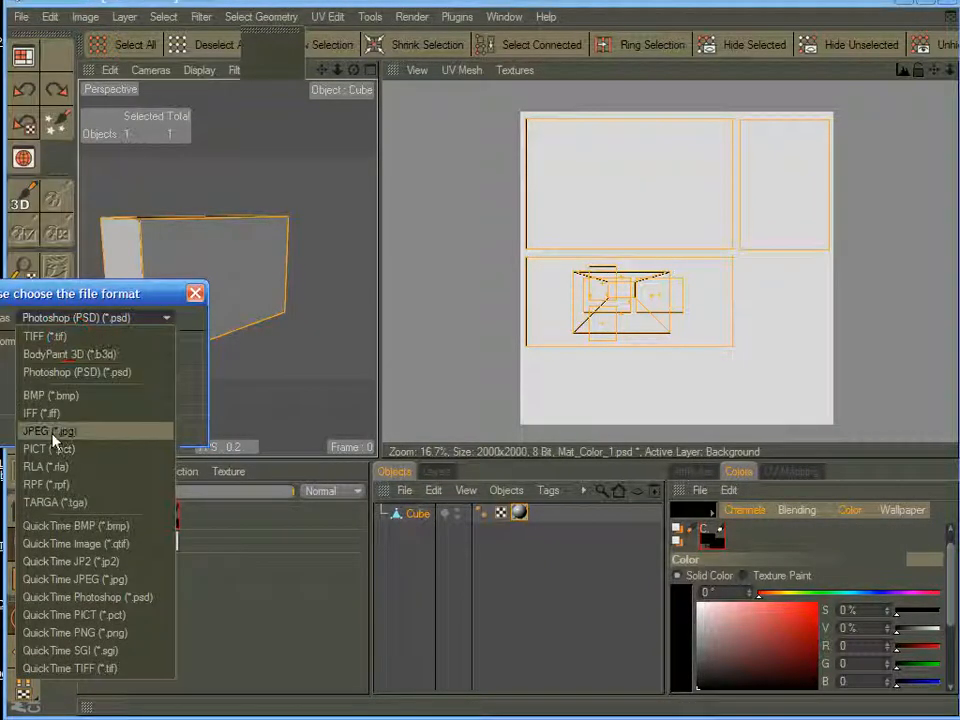
{"action": "left_click", "coordinate": [44, 430]}
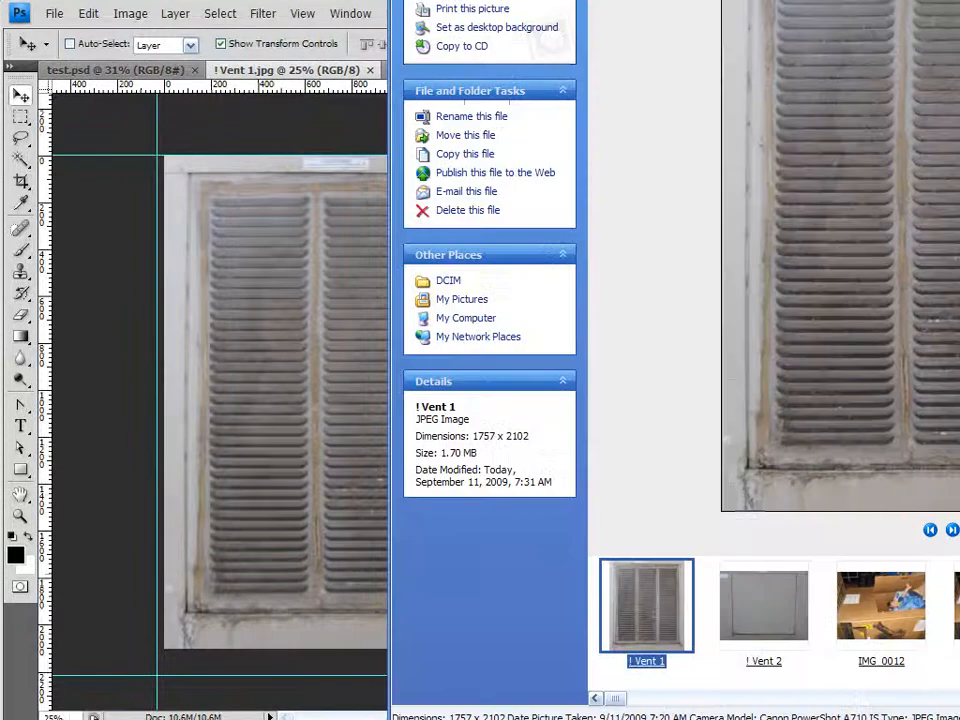
Step: Open the Vent 2 and Vent 1 photos in Photoshop beside test.psd
{"action": "left_click", "coordinate": [284, 68]}
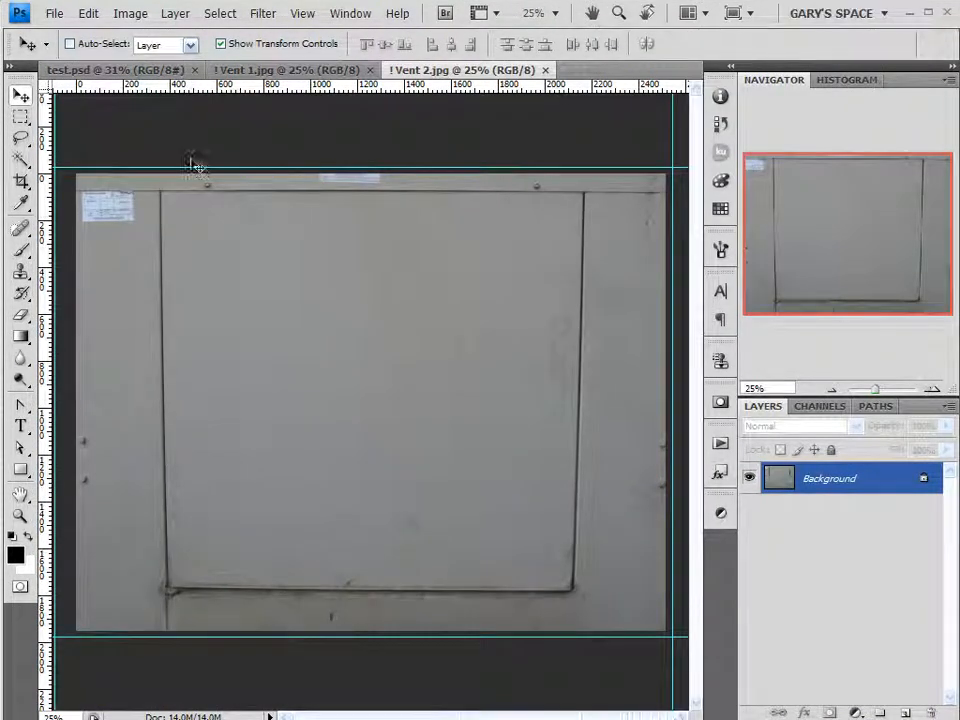
{"action": "left_click", "coordinate": [264, 68]}
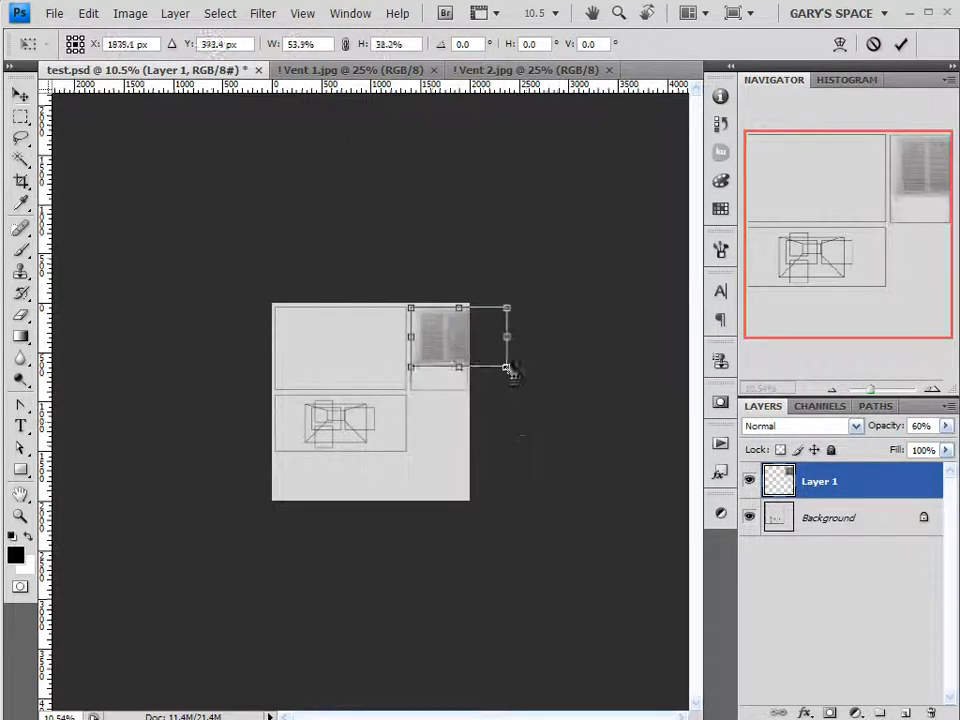
Step: Scale the pasted vent photo into the tall right rectangle with Free Transform and commit it
{"action": "left_click_drag", "start_coordinate": [504, 368], "coordinate": [504, 420]}
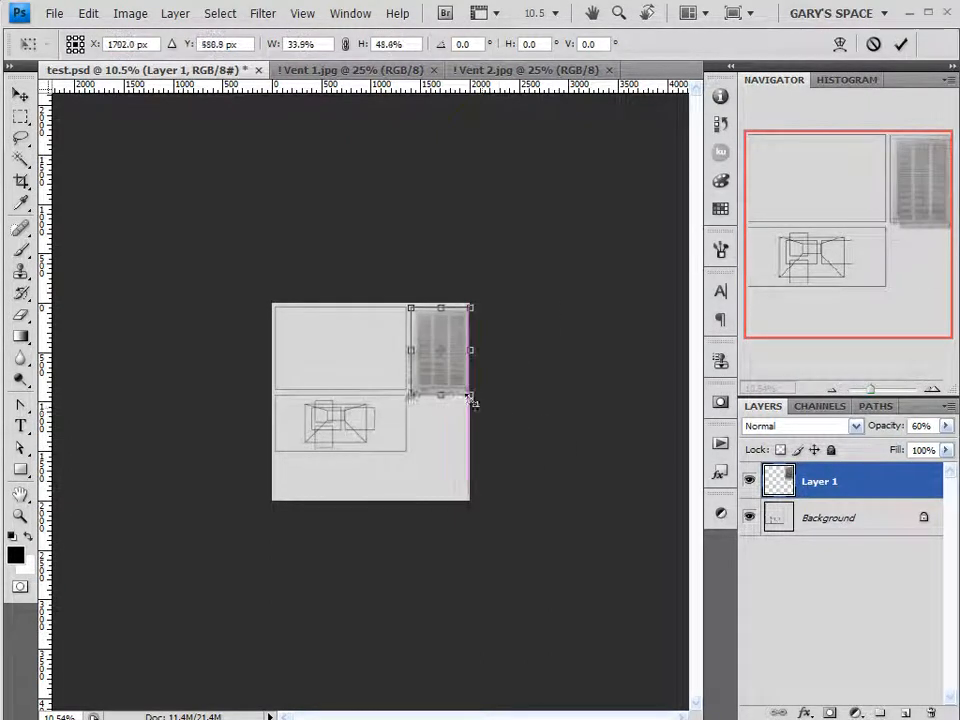
{"action": "left_click_drag", "start_coordinate": [472, 396], "coordinate": [456, 392]}
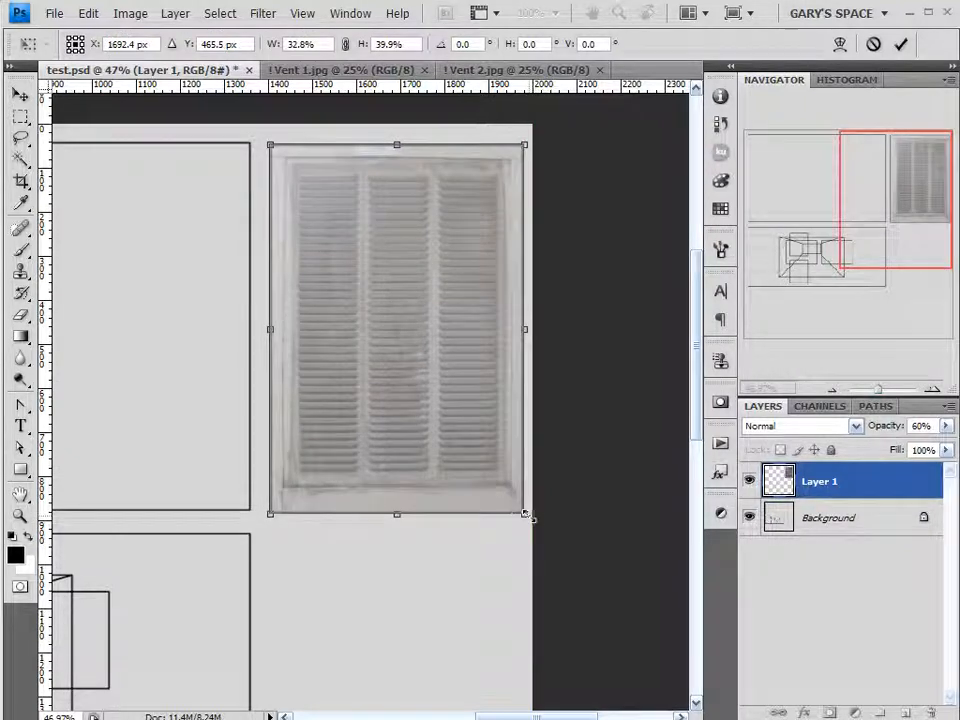
{"action": "left_click", "coordinate": [900, 40]}
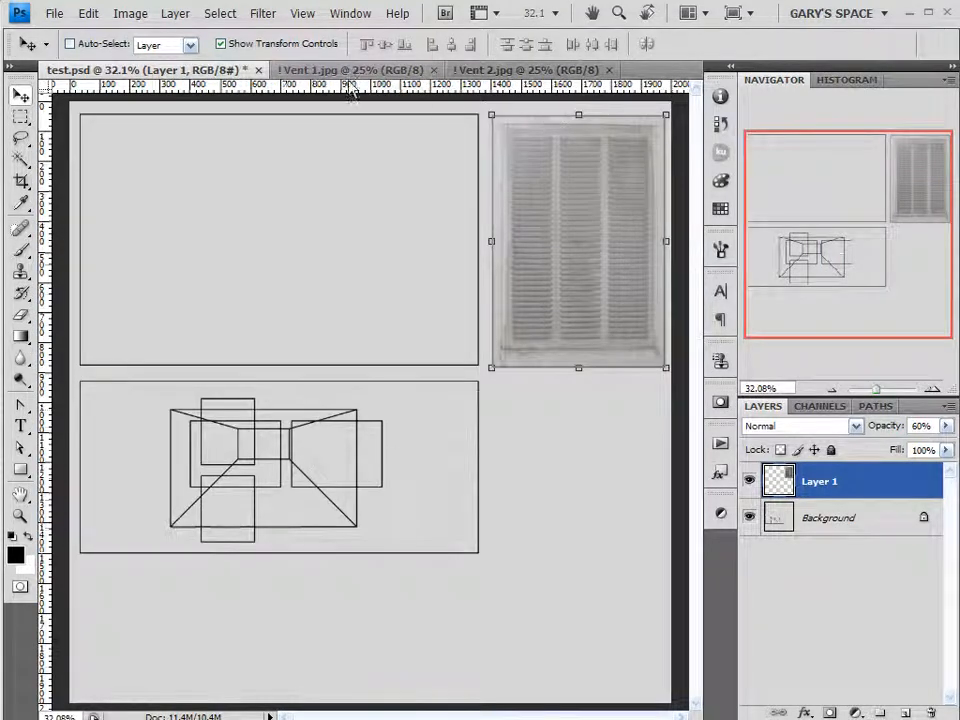
{"action": "left_click", "coordinate": [356, 68]}
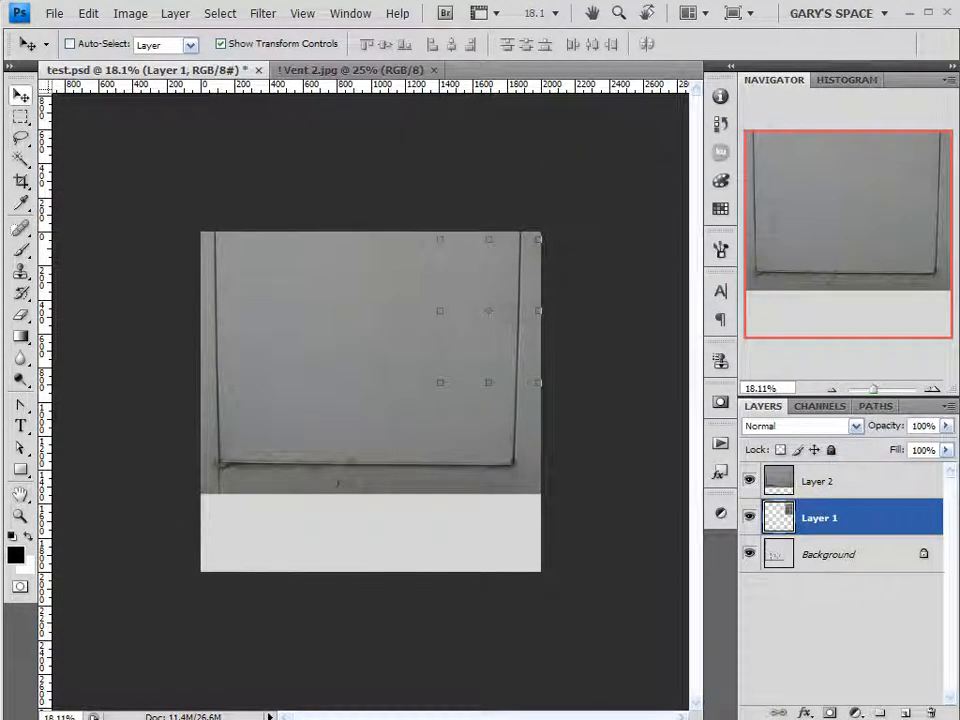
Step: Shrink the Layer 2 panel photo onto the top-left rectangle of the layout
{"action": "left_click", "coordinate": [824, 480]}
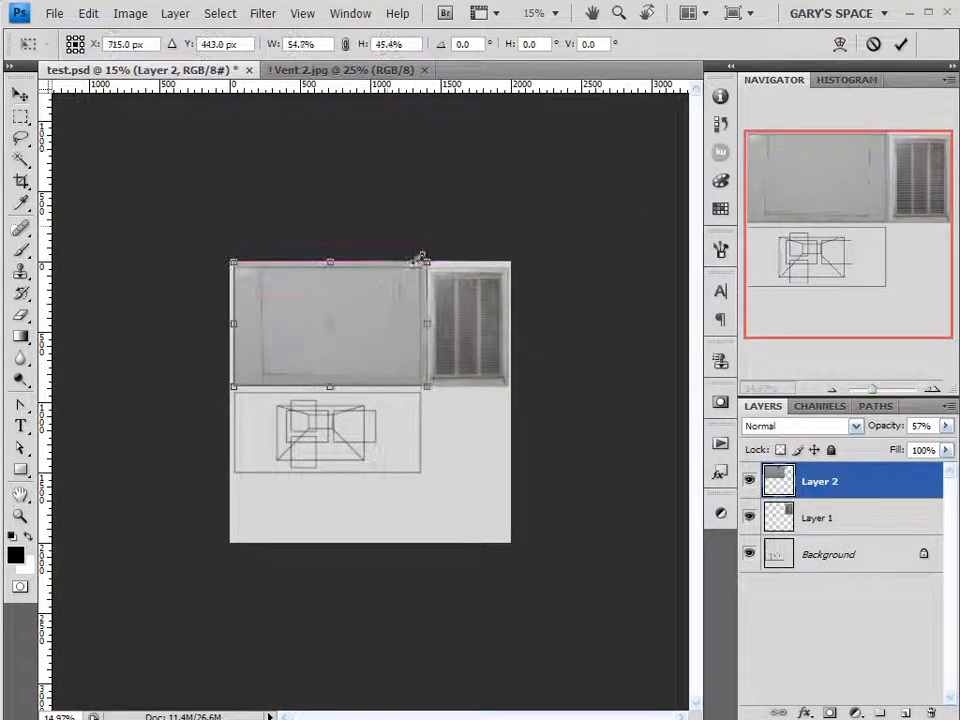
{"action": "left_click_drag", "start_coordinate": [420, 258], "coordinate": [412, 270]}
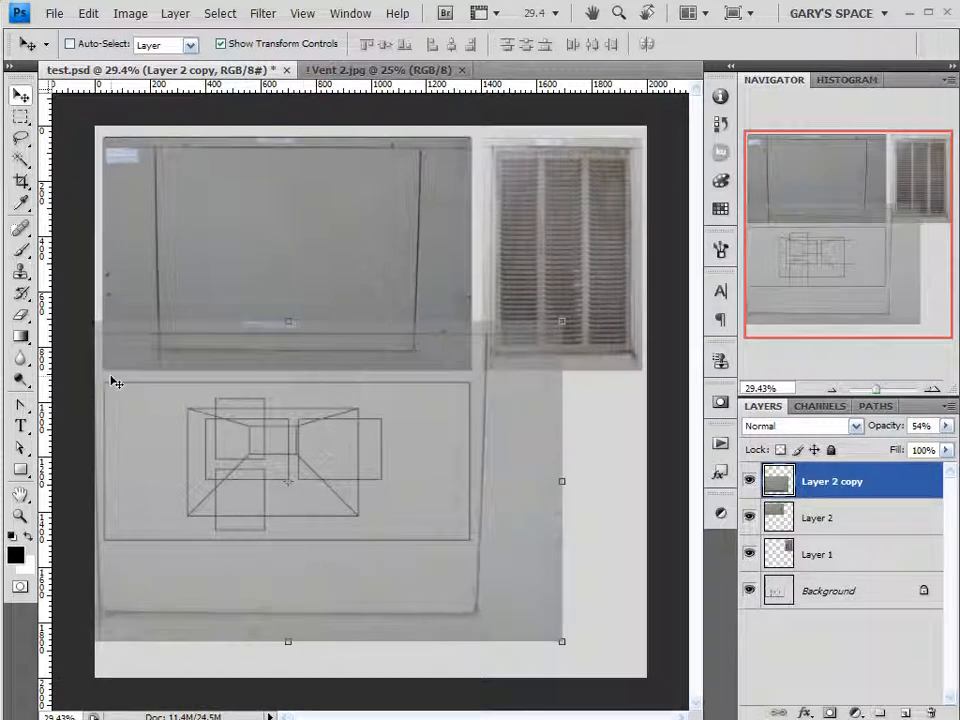
{"action": "mouse_move", "coordinate": [172, 374]}
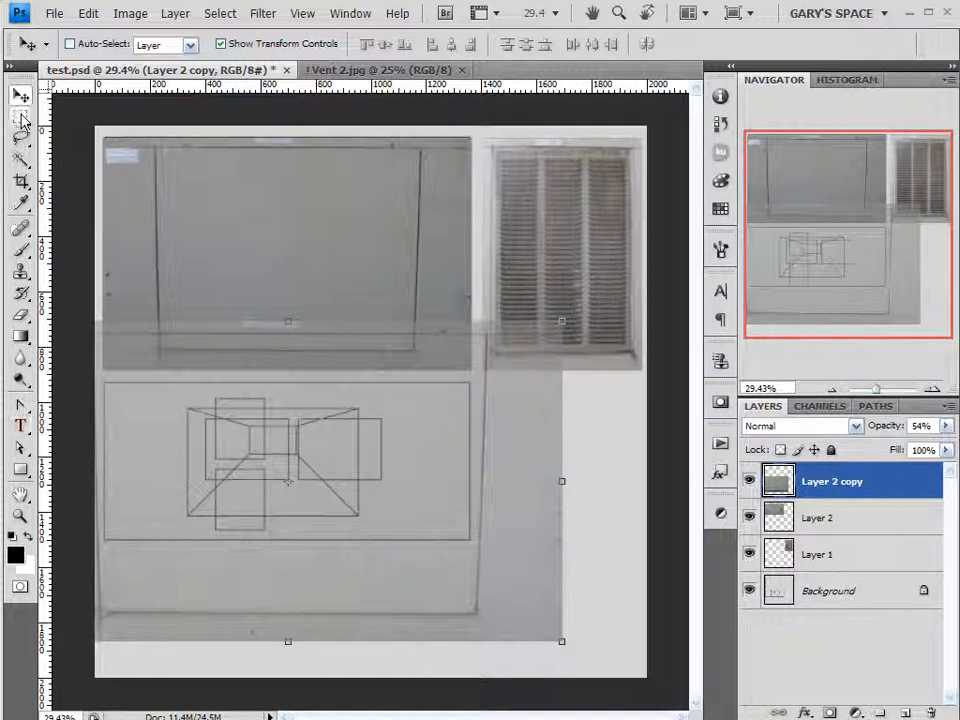
Step: Marquee-trim the copied panel to the lower-left rectangle at 100% opacity and select Layer 1
{"action": "left_click", "coordinate": [18, 120]}
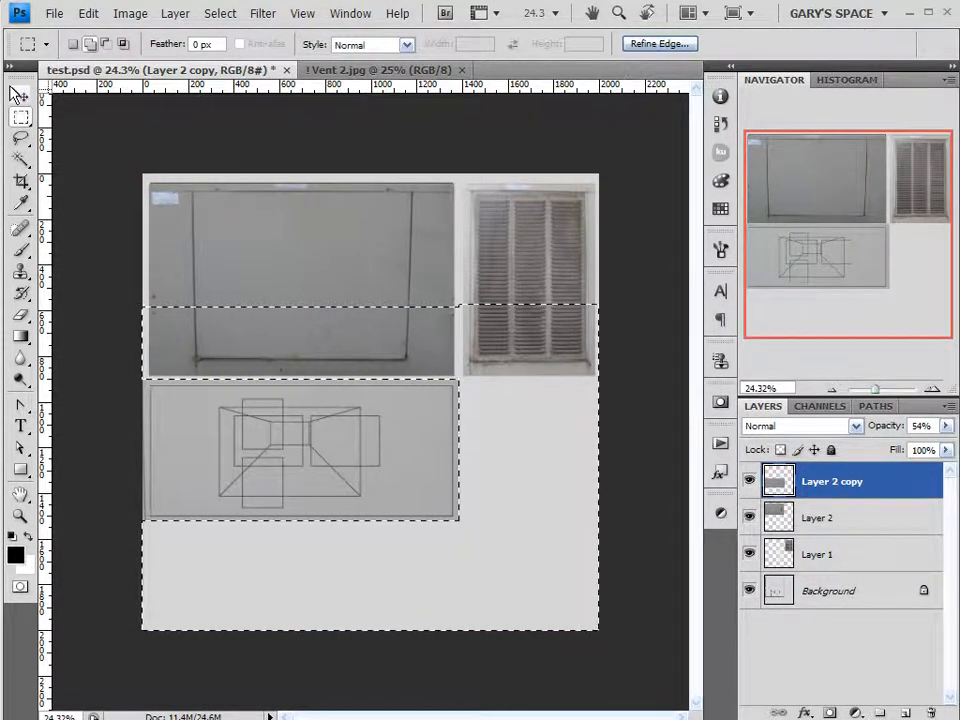
{"action": "left_click", "coordinate": [14, 92]}
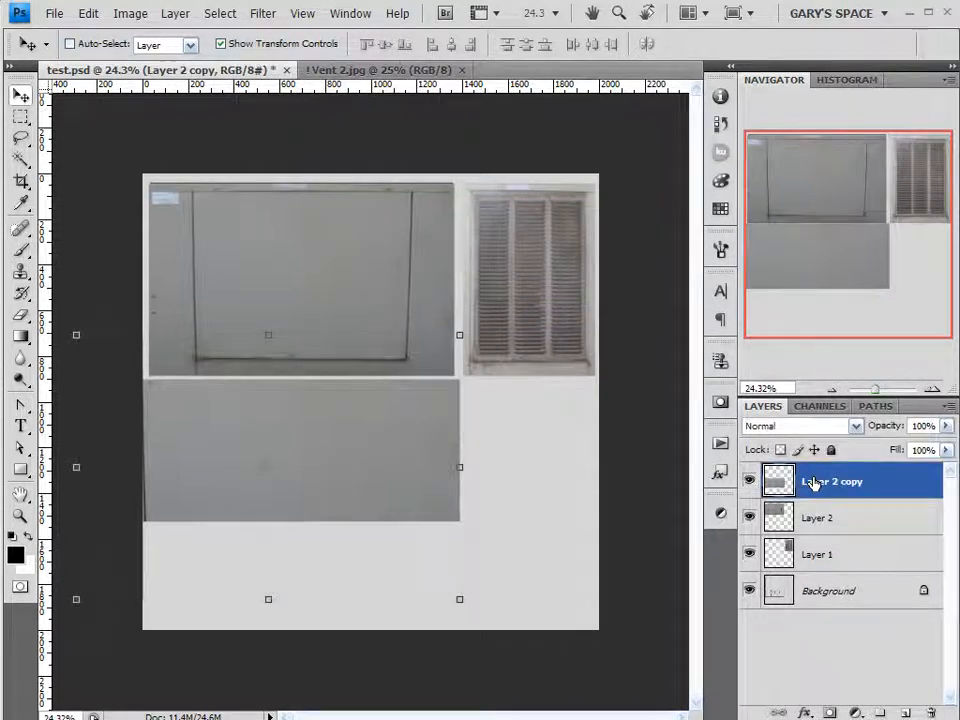
{"action": "left_click", "coordinate": [816, 554]}
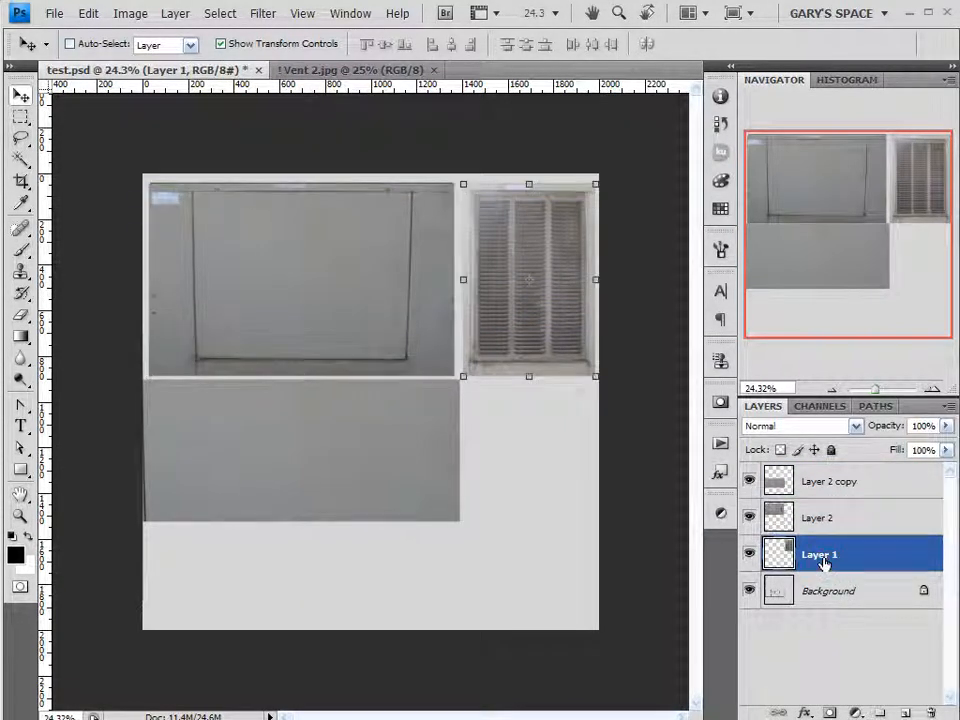
Step: Save As test.psd in Photoshop format, confirming replacement of the existing file
{"action": "left_click", "coordinate": [64, 20]}
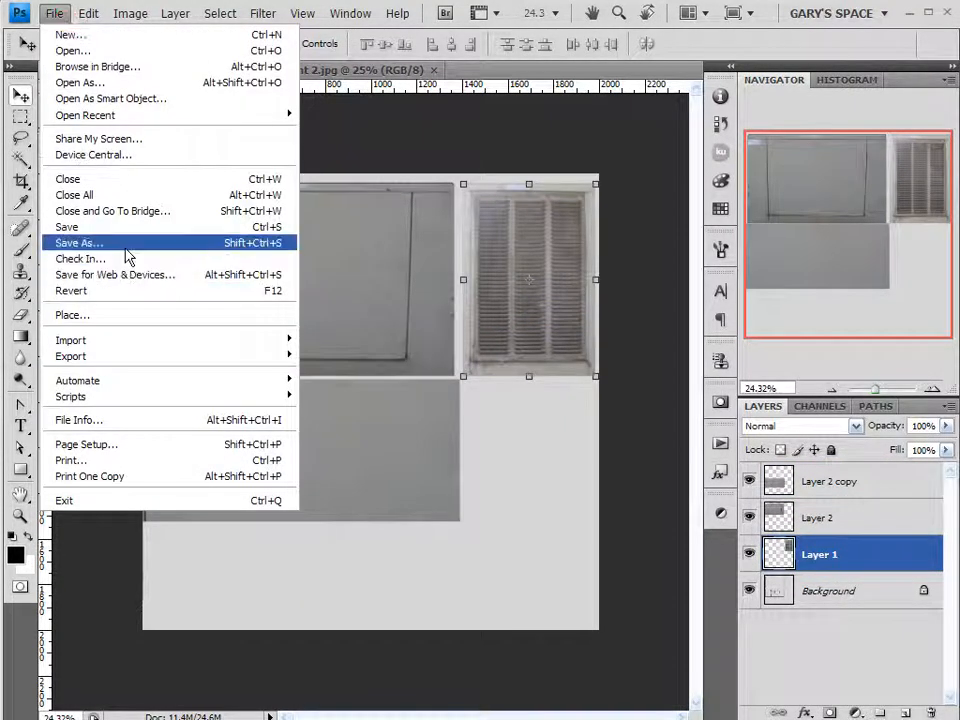
{"action": "left_click", "coordinate": [78, 242]}
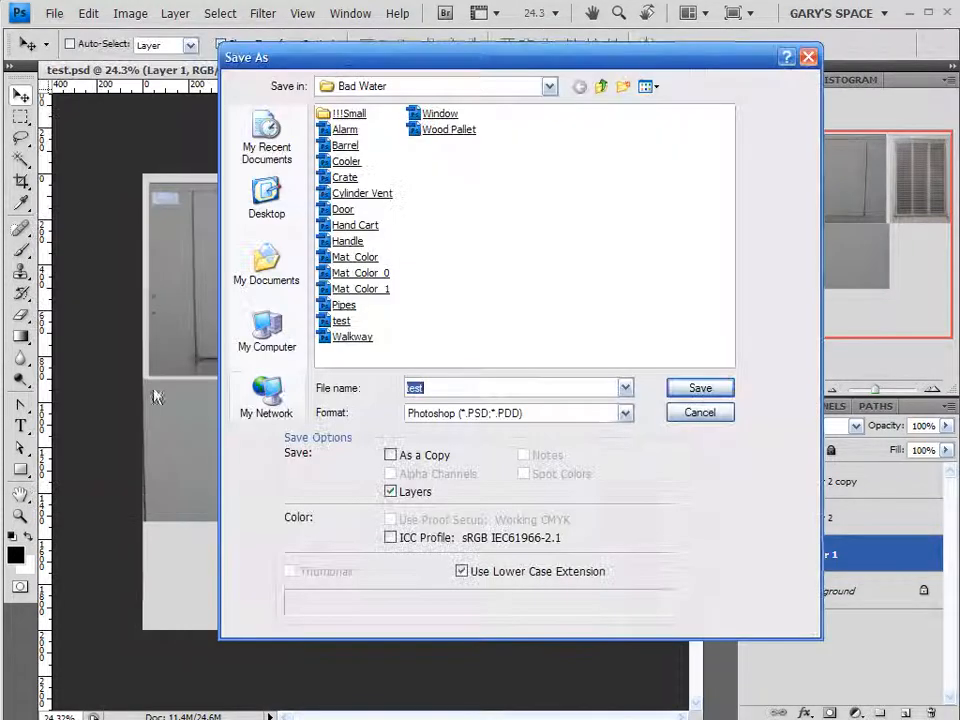
{"action": "left_click", "coordinate": [624, 412]}
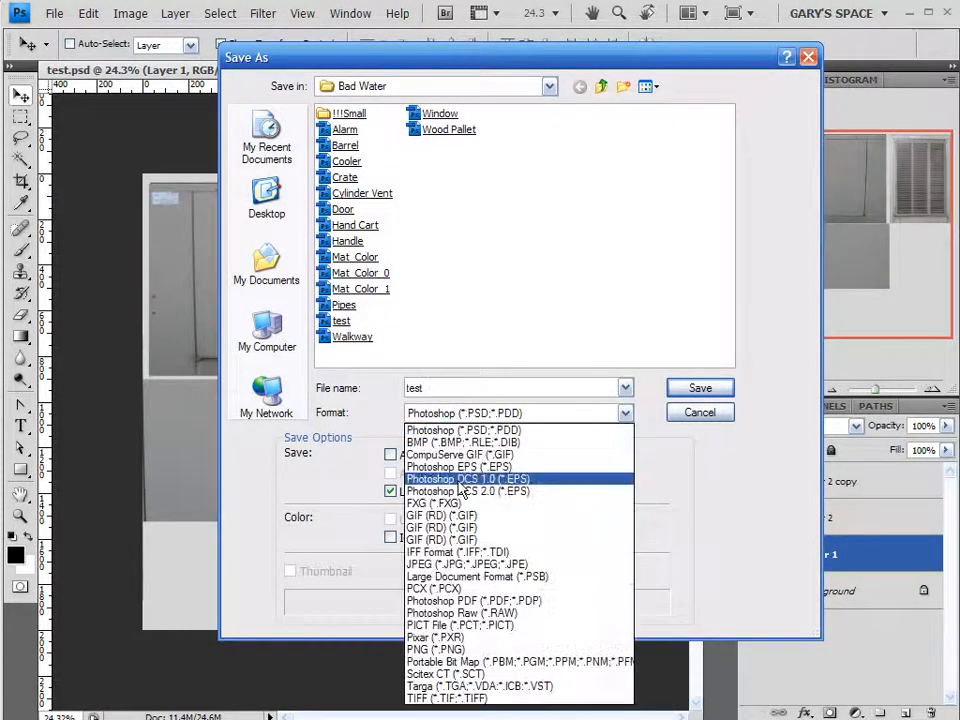
{"action": "left_click", "coordinate": [700, 388]}
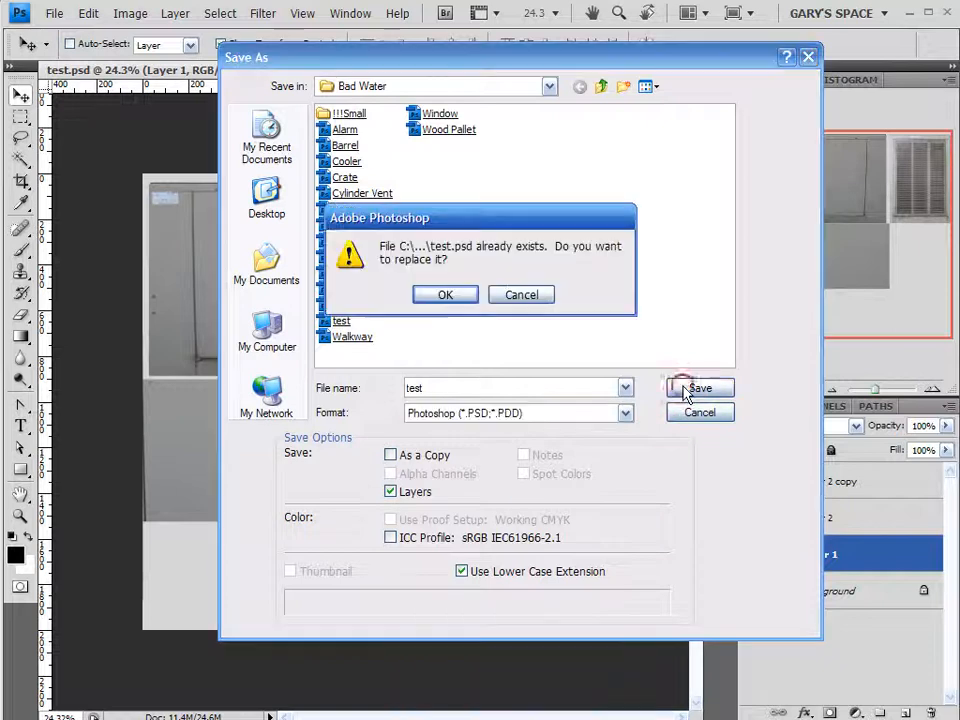
{"action": "left_click", "coordinate": [444, 294]}
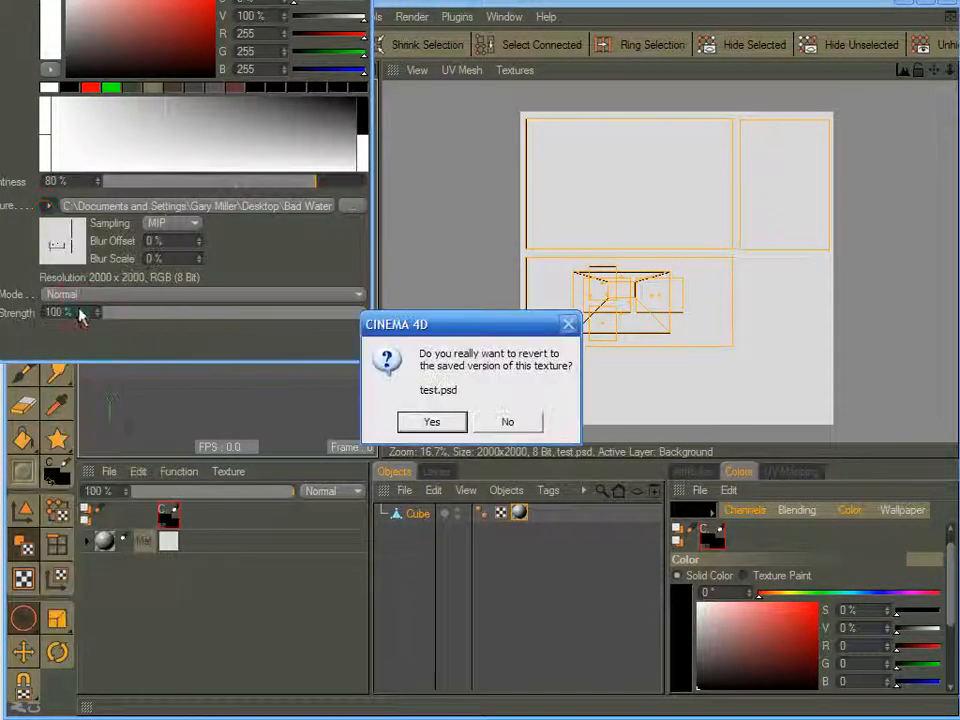
Step: Revert the texture to the saved test.psd, dismiss the colour window and render the textured box
{"action": "left_click", "coordinate": [432, 422]}
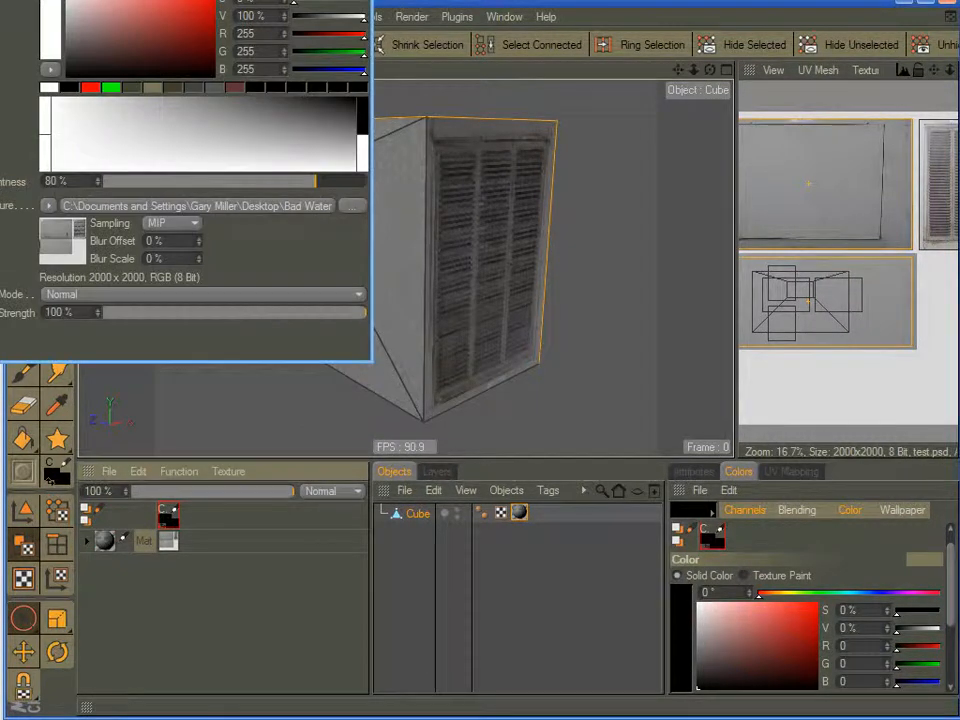
{"action": "left_click", "coordinate": [220, 212]}
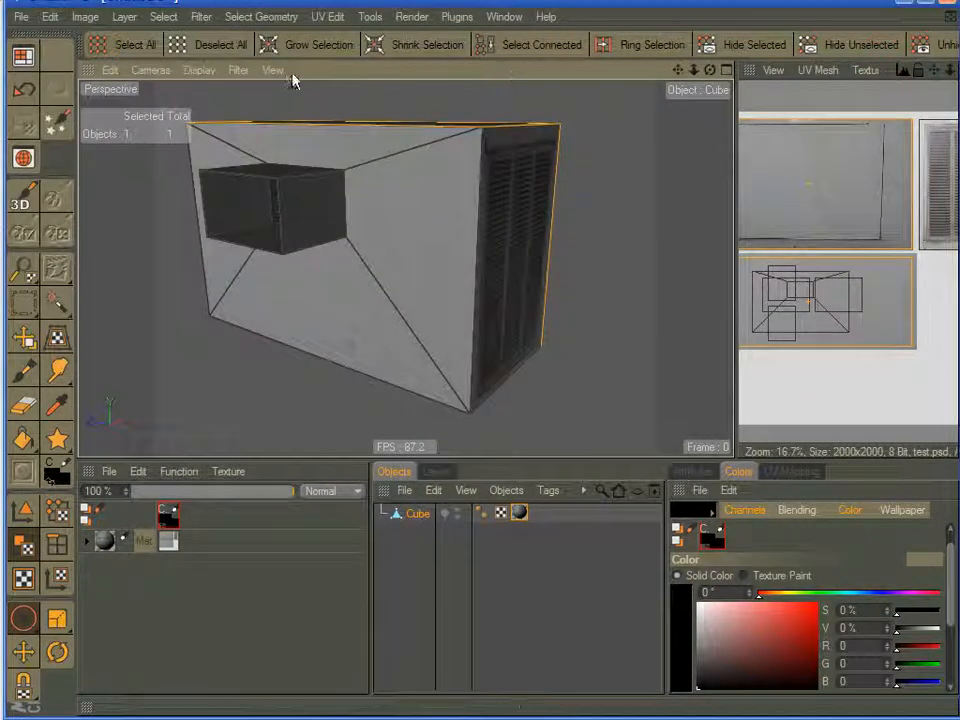
{"action": "left_click", "coordinate": [416, 16]}
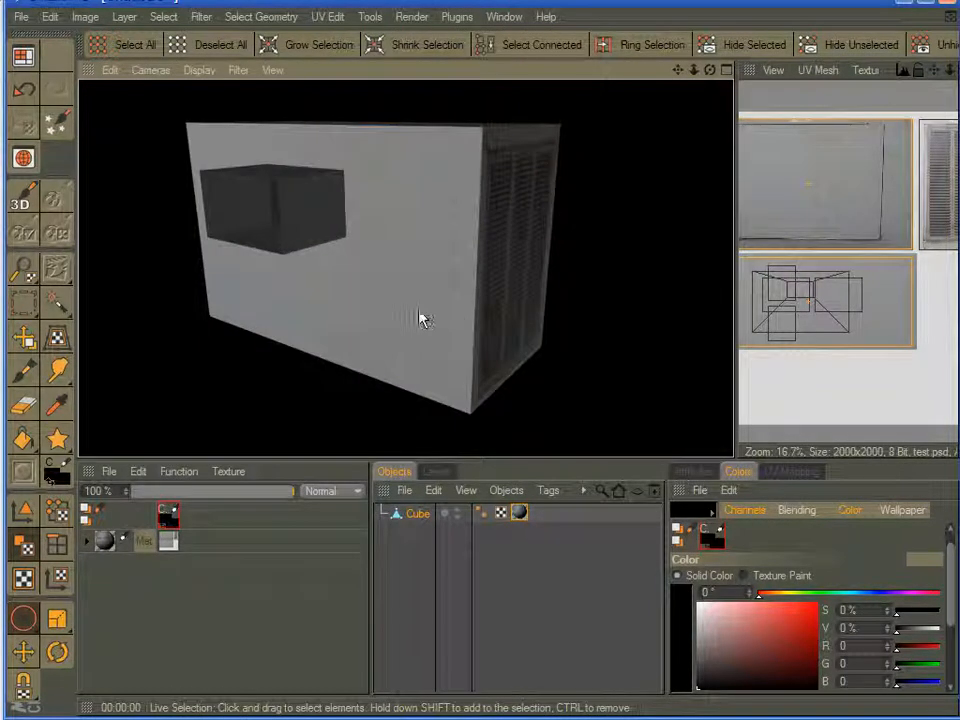
{"action": "mouse_move", "coordinate": [390, 248]}
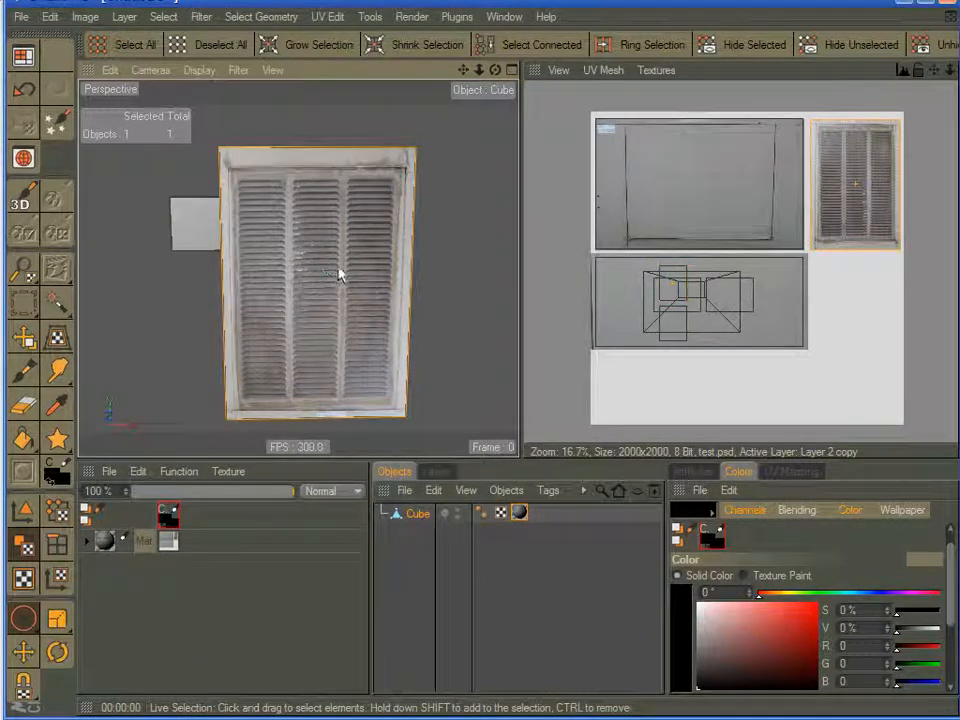
{"action": "mouse_move", "coordinate": [360, 240]}
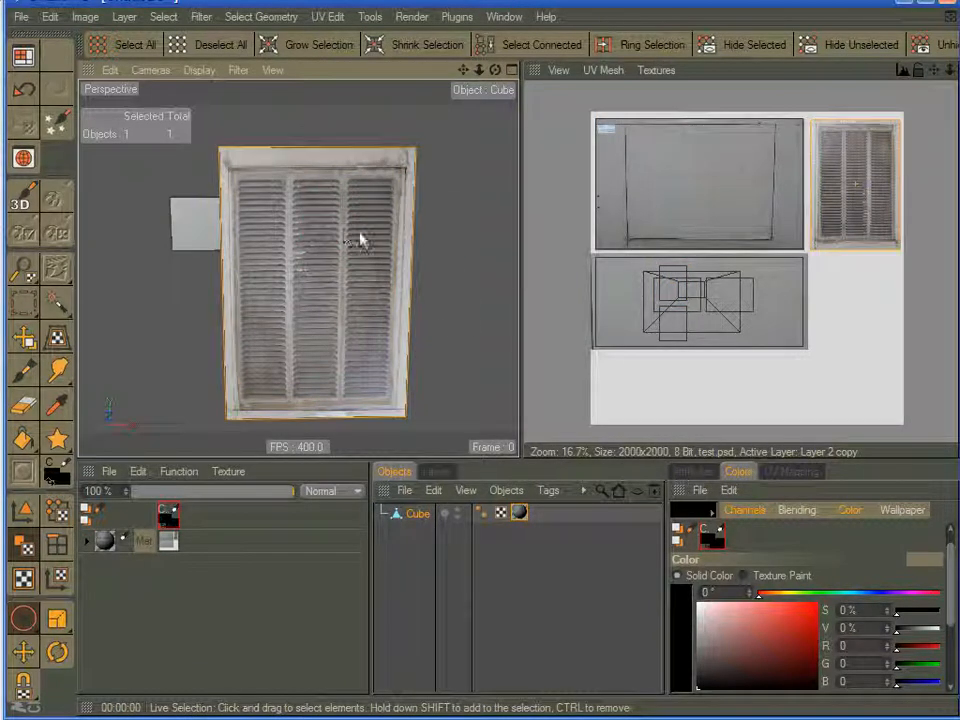
Step: Flip the front face's UVs with Mirror U and Mirror V in the UV Commands
{"action": "left_click", "coordinate": [792, 472]}
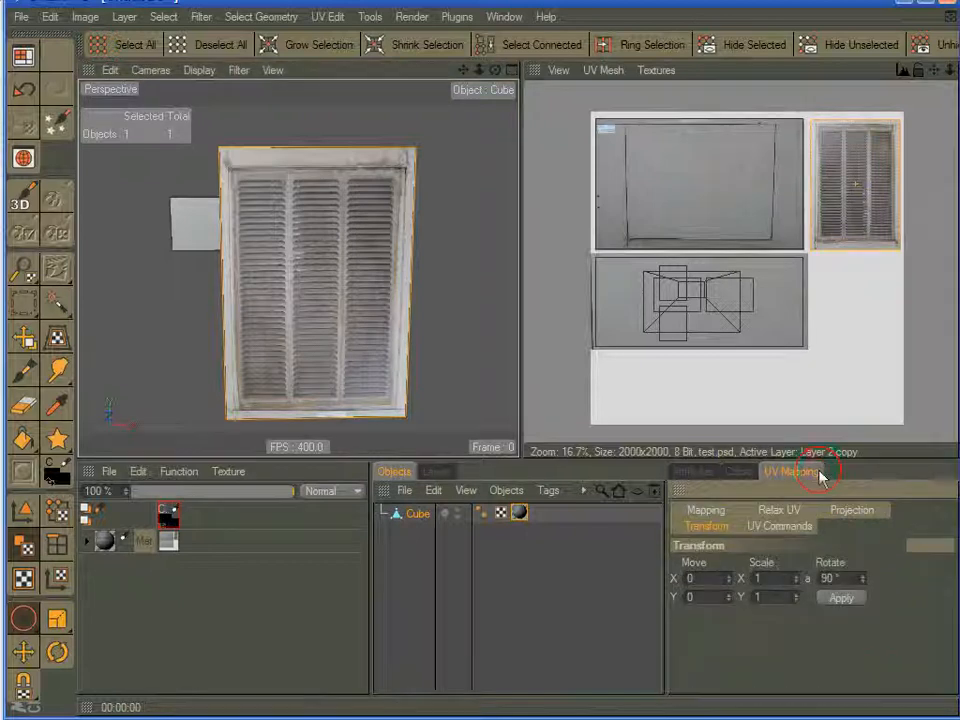
{"action": "left_click", "coordinate": [780, 524]}
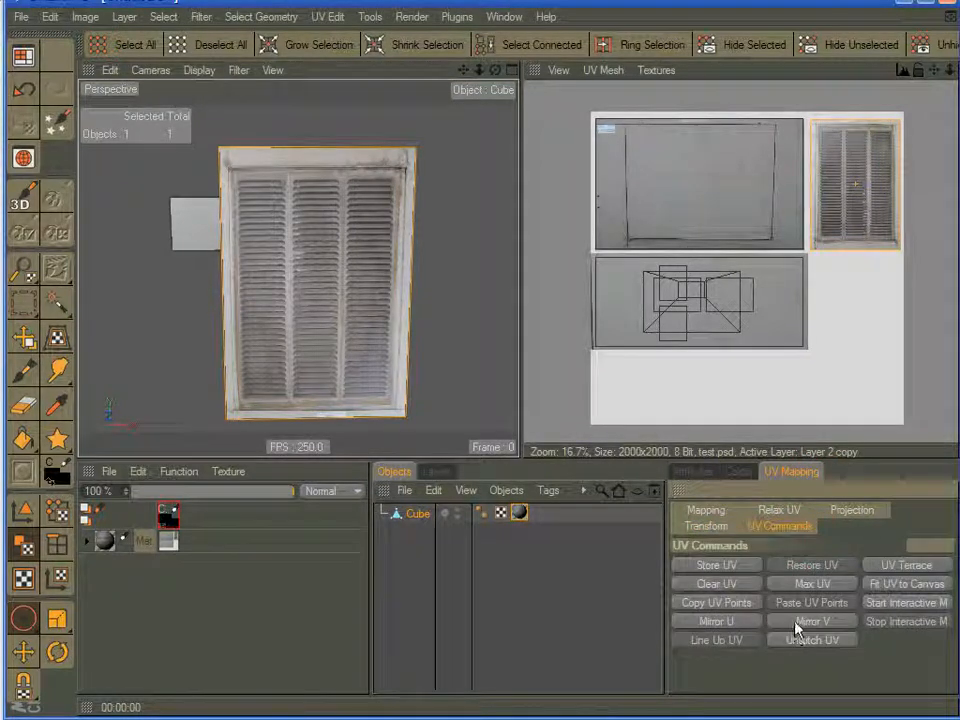
{"action": "left_click", "coordinate": [810, 620]}
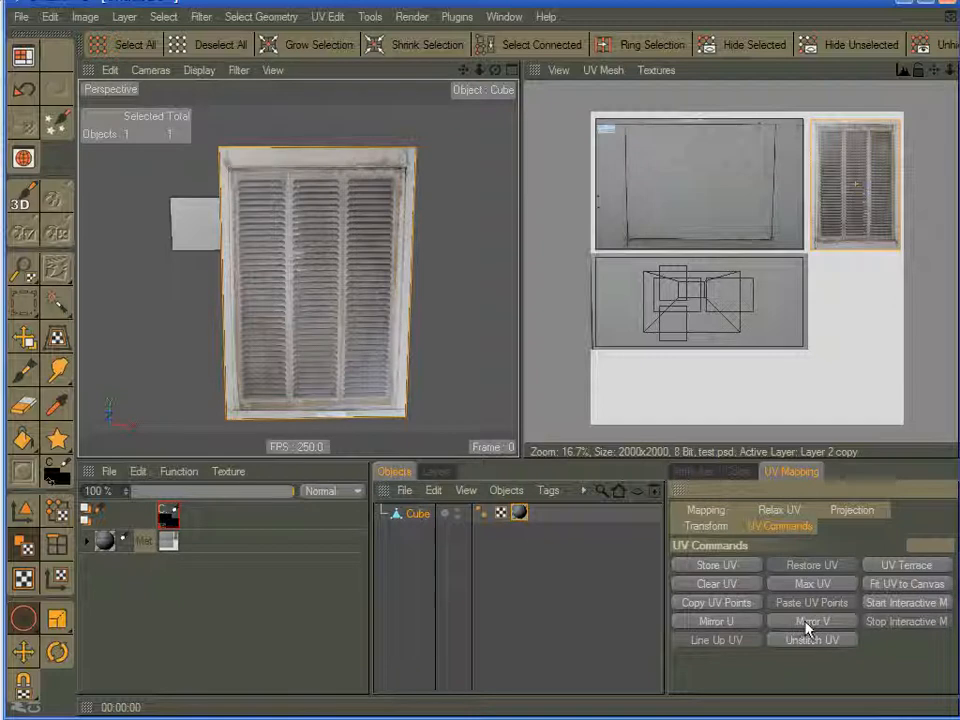
{"action": "left_click", "coordinate": [808, 620]}
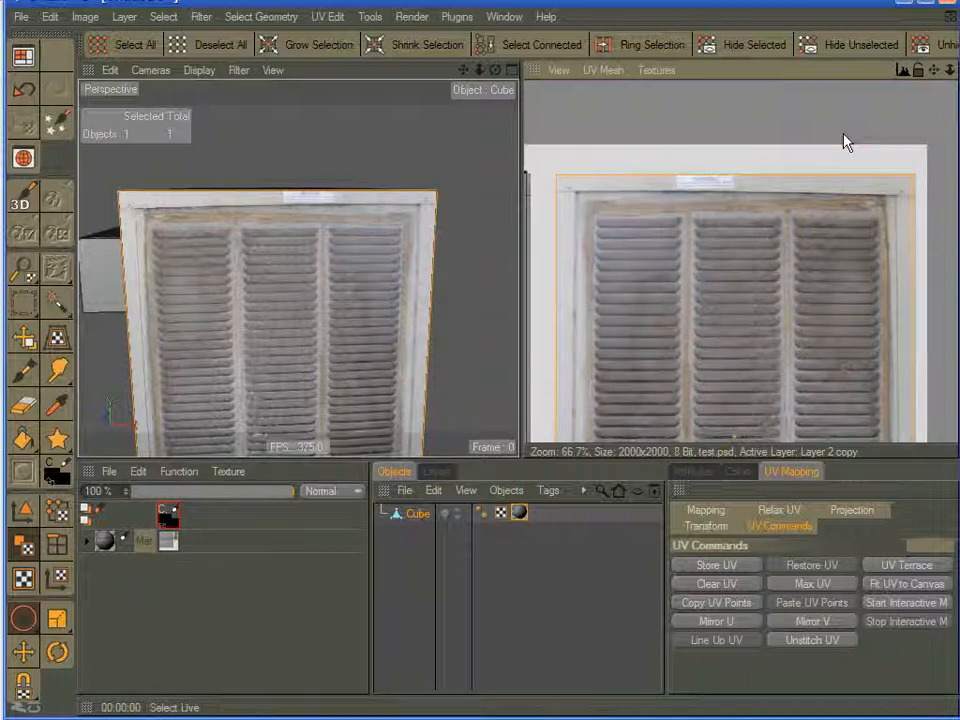
{"action": "mouse_move", "coordinate": [896, 216]}
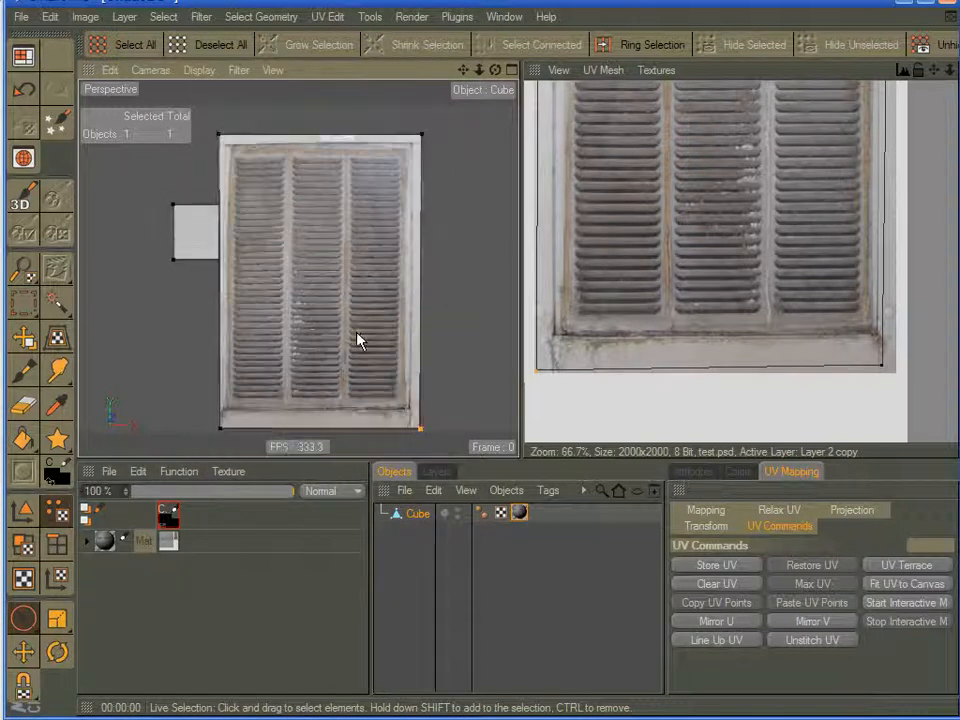
Step: Drag the front face's UV points so they fit over the vent grille photo
{"action": "left_click_drag", "start_coordinate": [360, 340], "coordinate": [200, 280]}
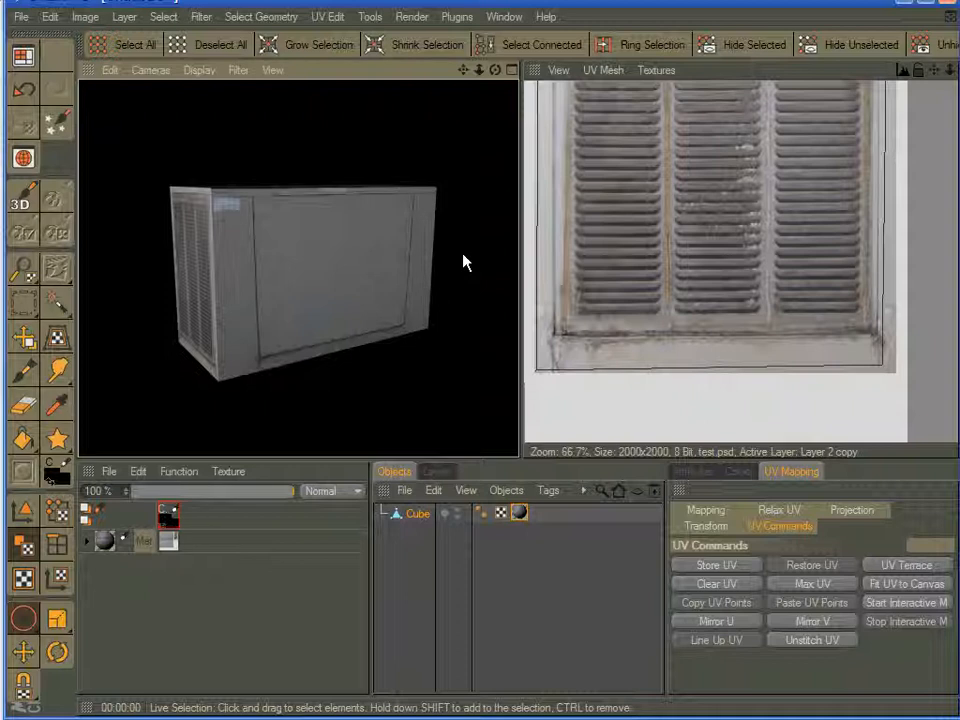
{"action": "mouse_move", "coordinate": [464, 296]}
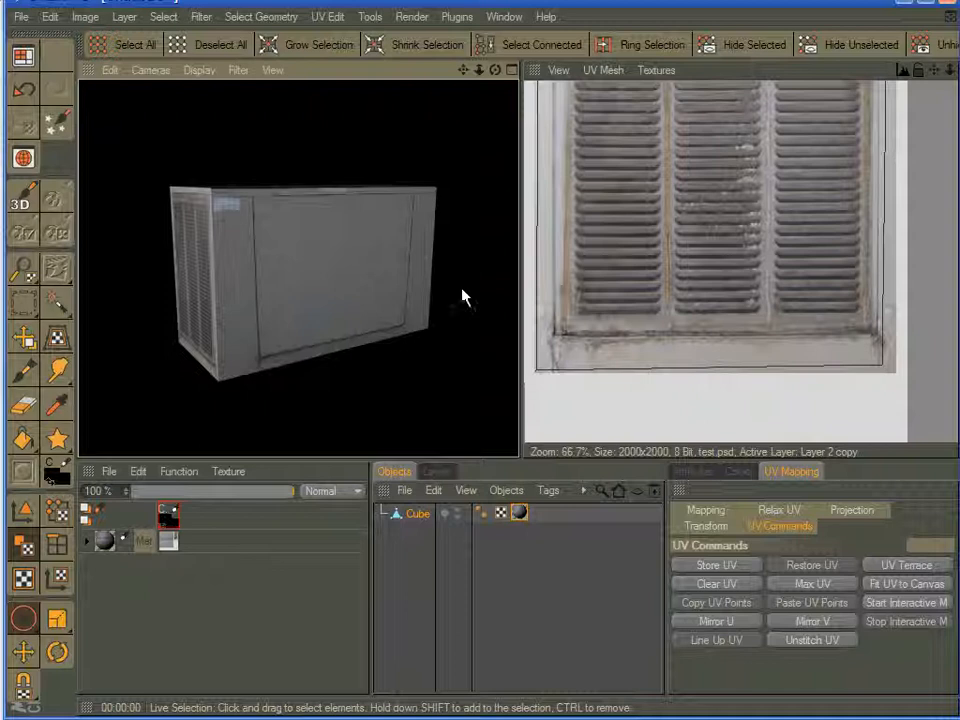